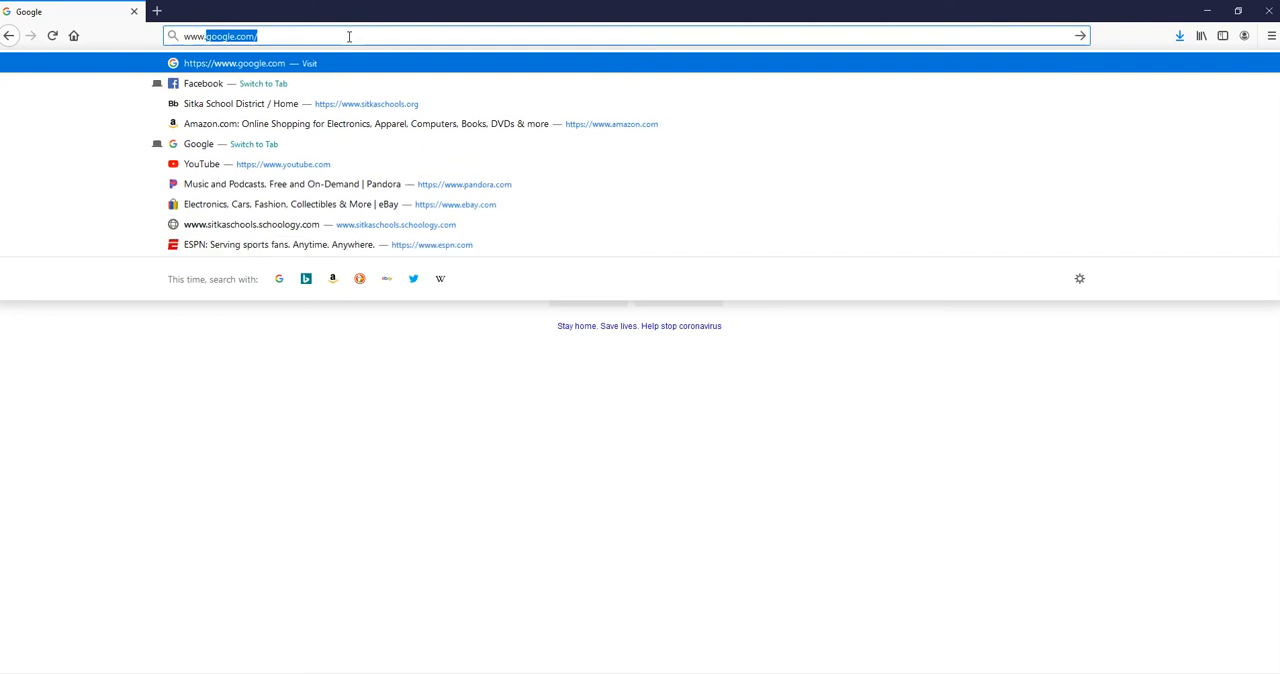
pyautogui.write('www.floorplanner')
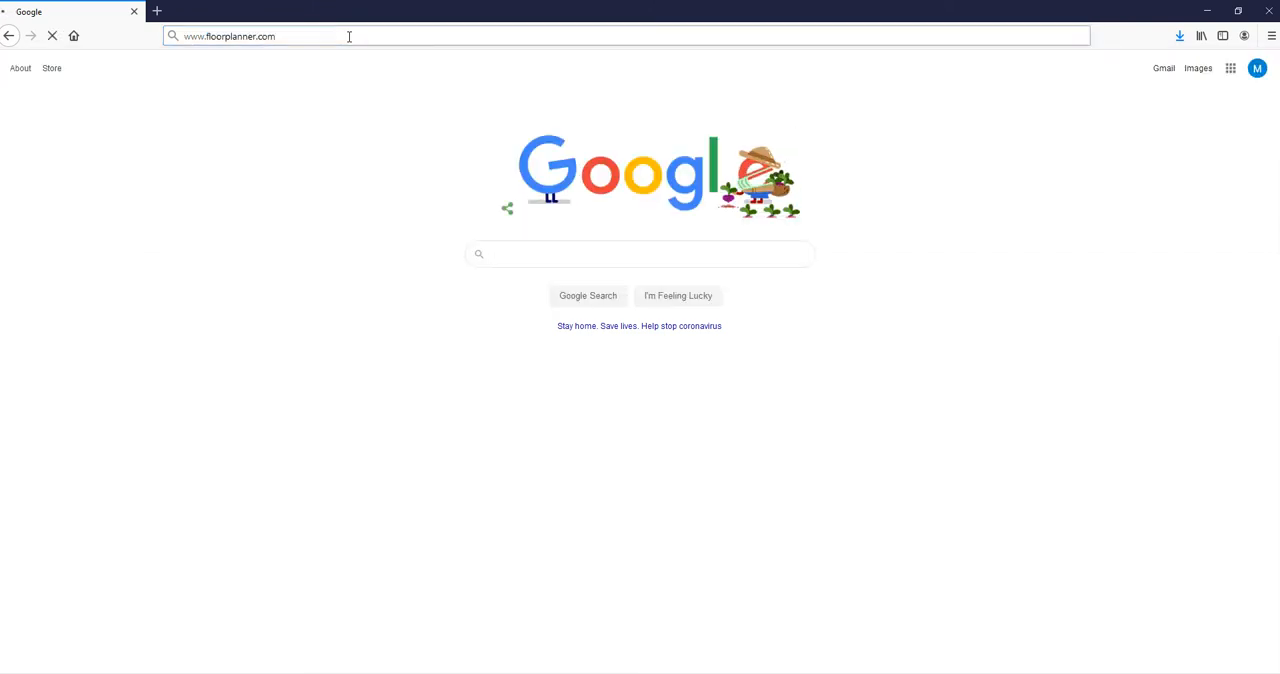
pyautogui.press('Return')
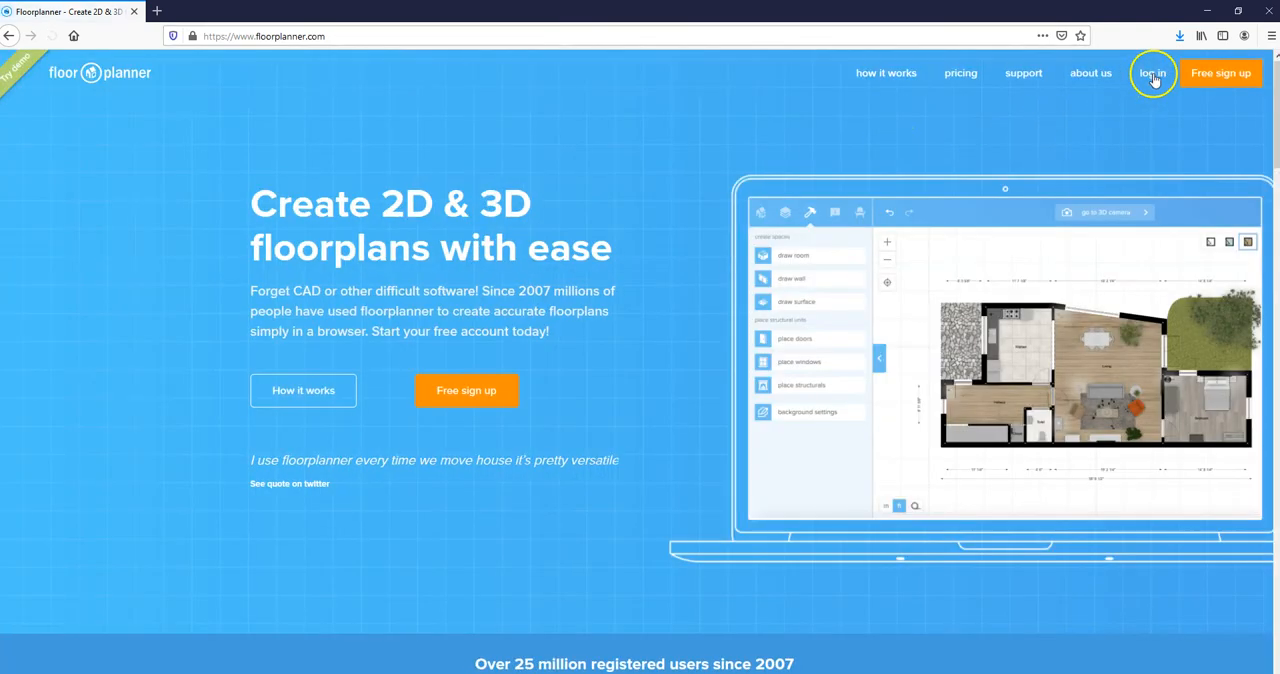
# Step: Log in to the Floorplanner account so the project dashboard appears
pyautogui.click(1152, 72)
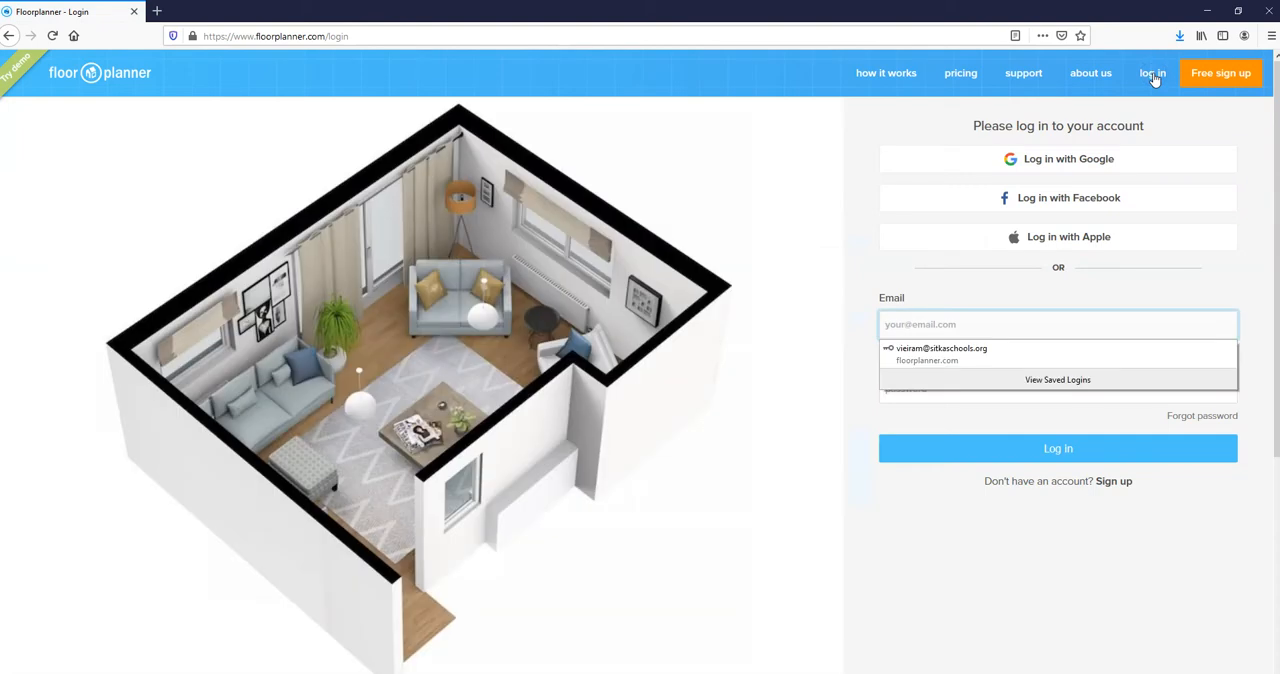
pyautogui.moveTo(960, 348)
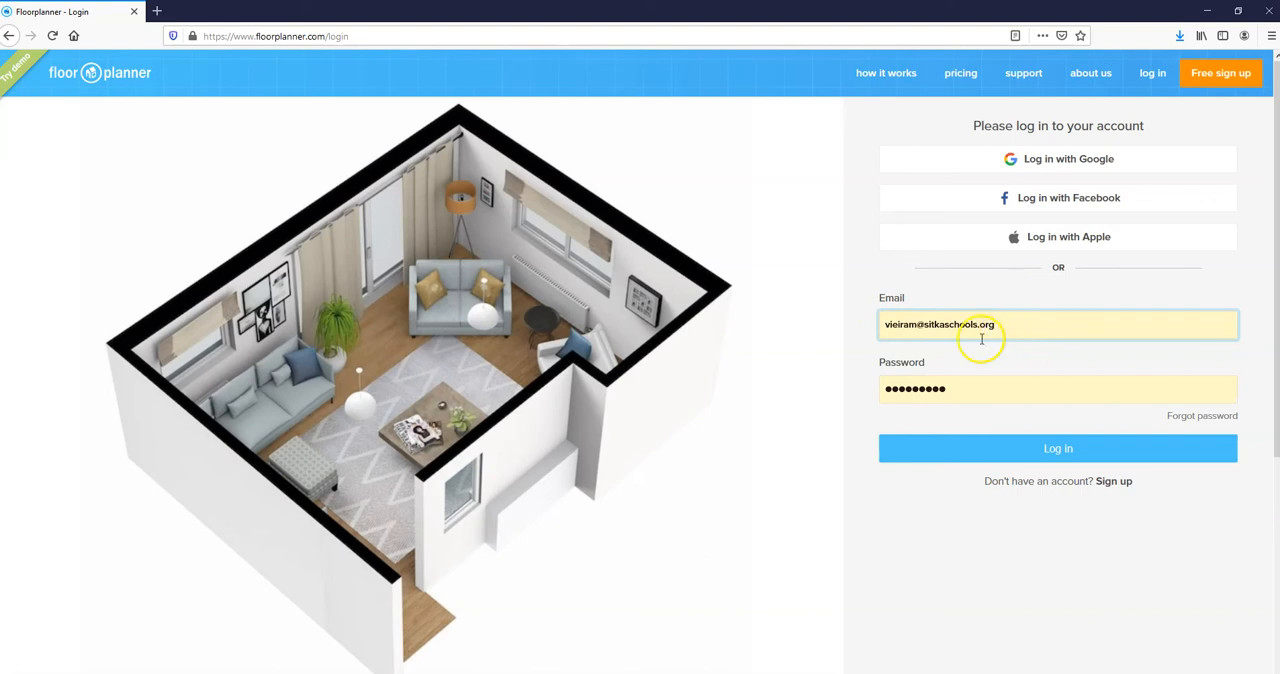
pyautogui.moveTo(918, 330)
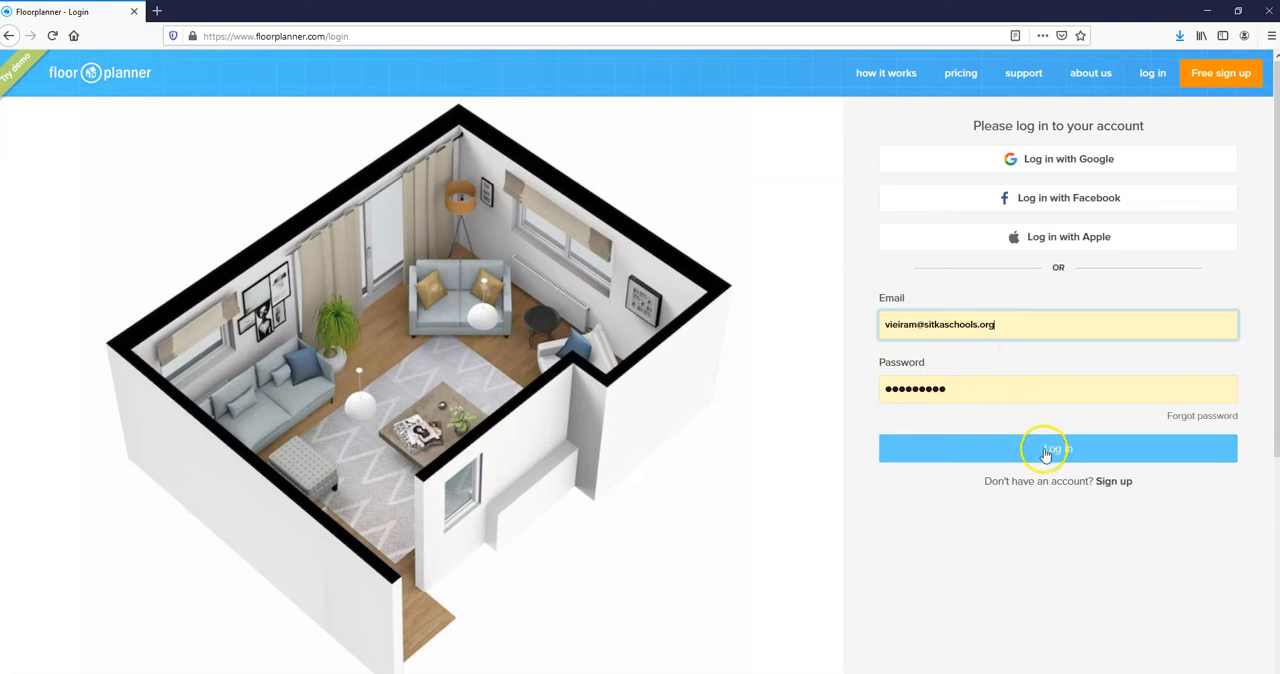
pyautogui.click(1056, 448)
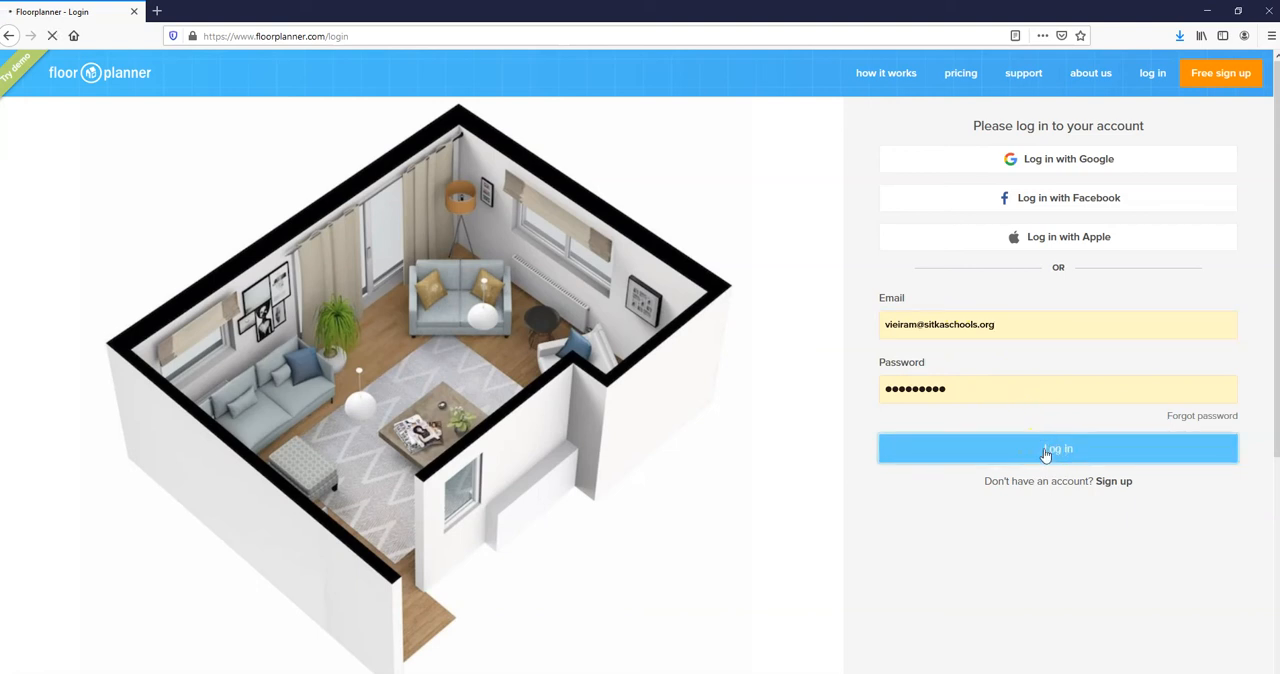
pyautogui.click(1056, 448)
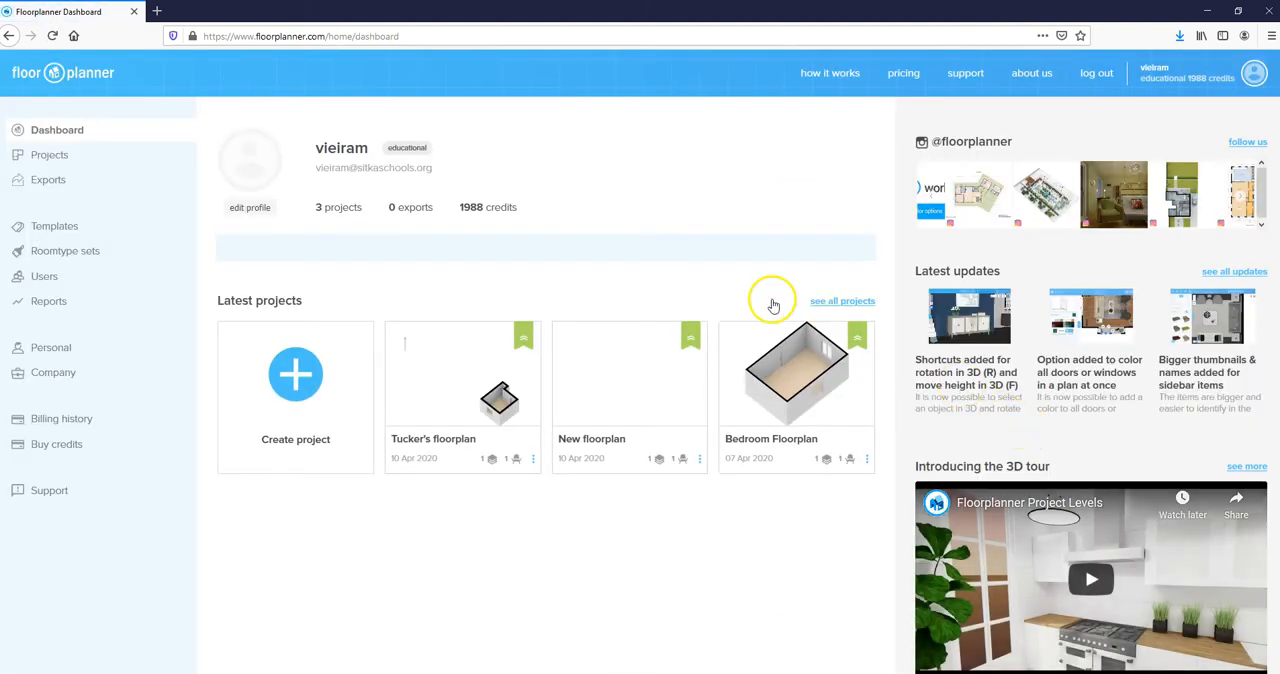
pyautogui.moveTo(268, 378)
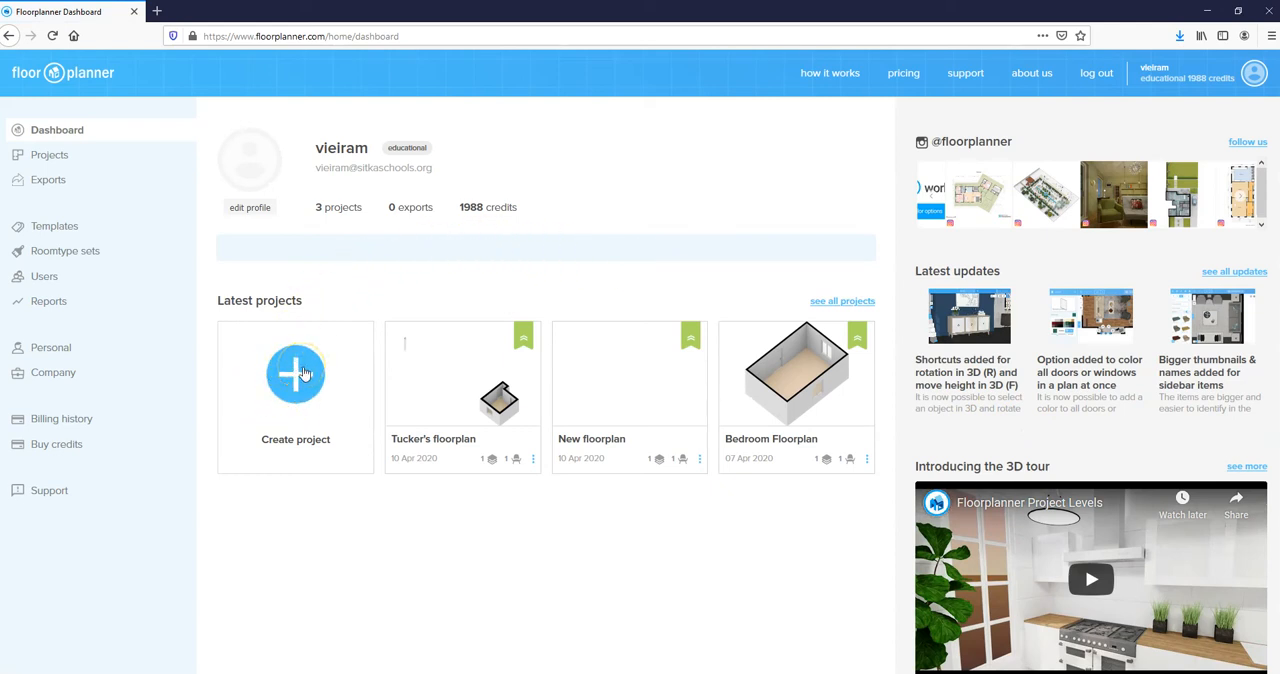
# Step: Start a new project from the Create project tile
pyautogui.click(296, 374)
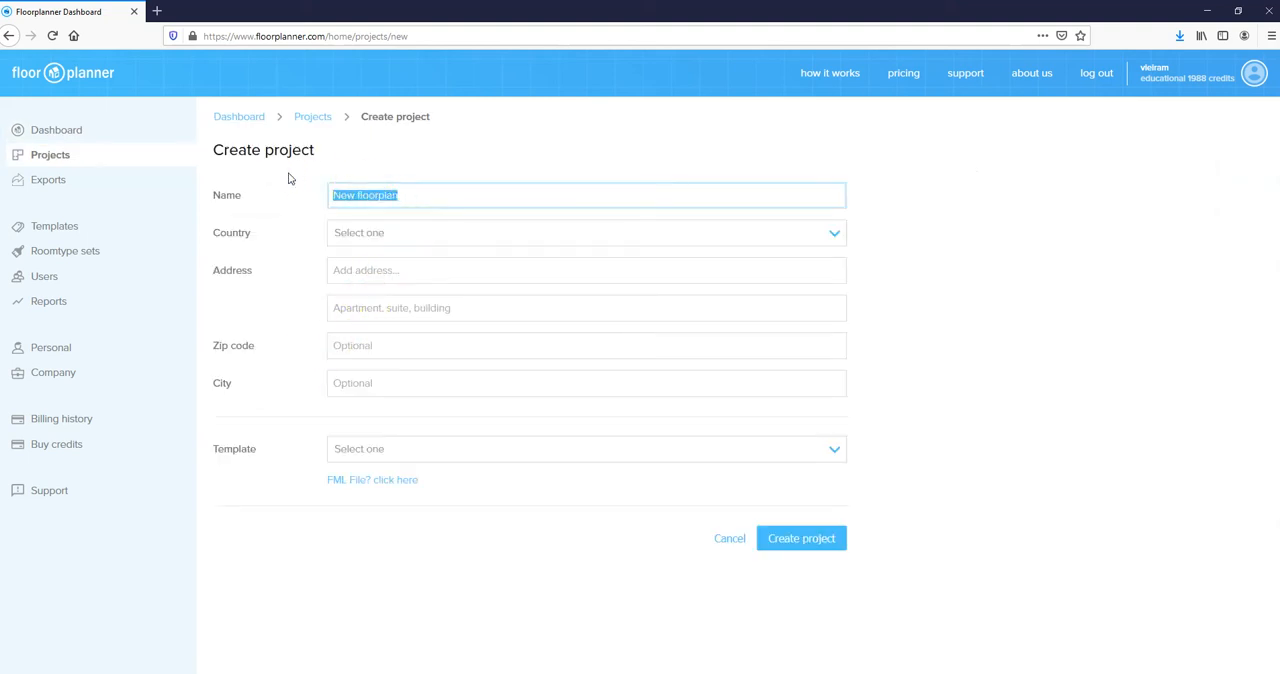
# Step: Name the project 'Mr. V's Guest Room'
pyautogui.write('Mr.')
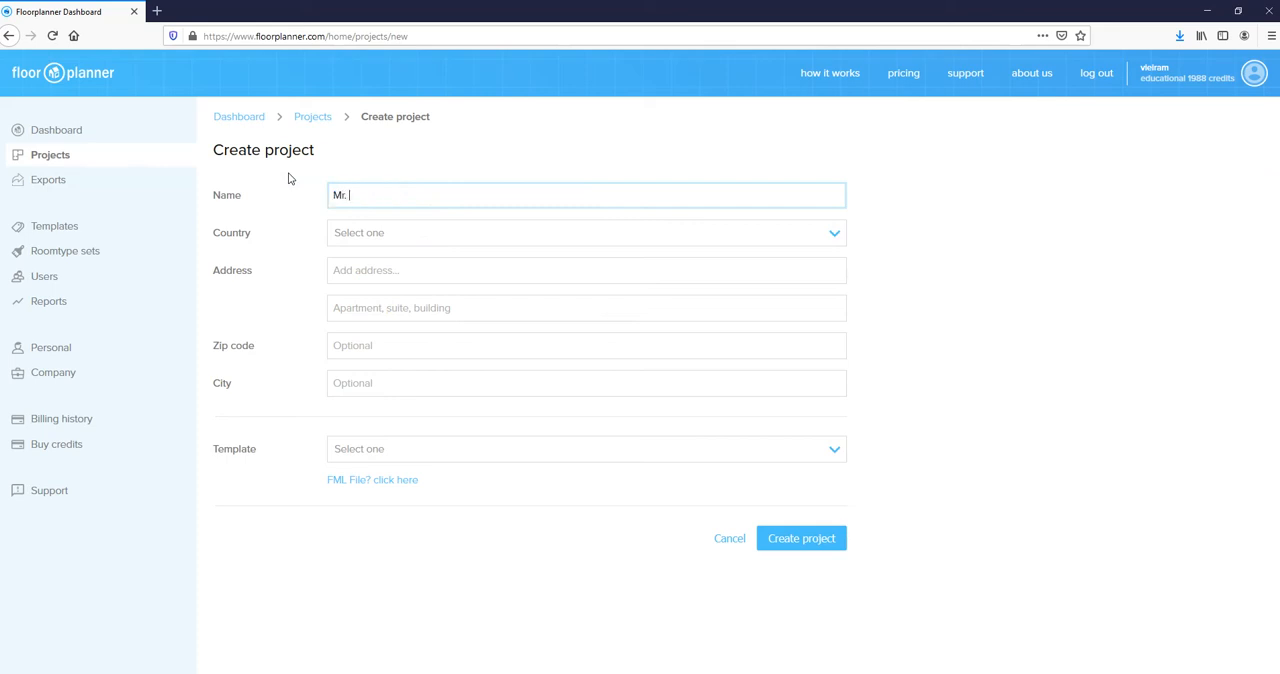
pyautogui.write("V's")
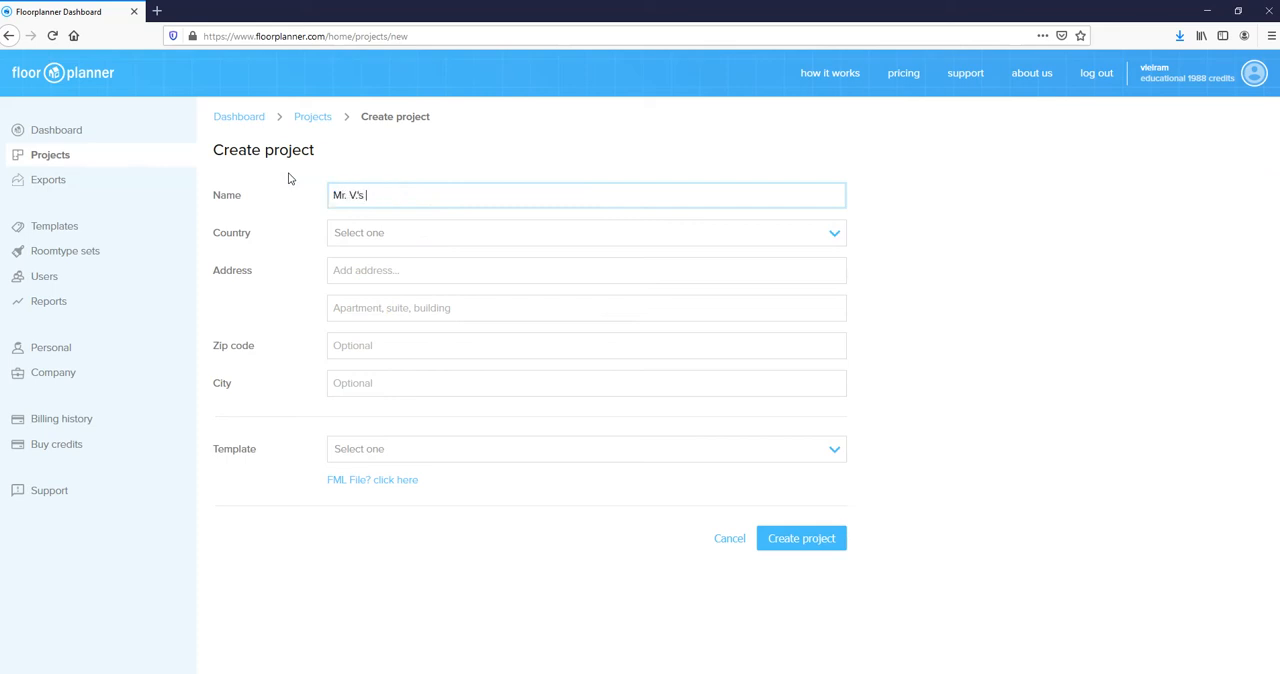
pyautogui.write('G')
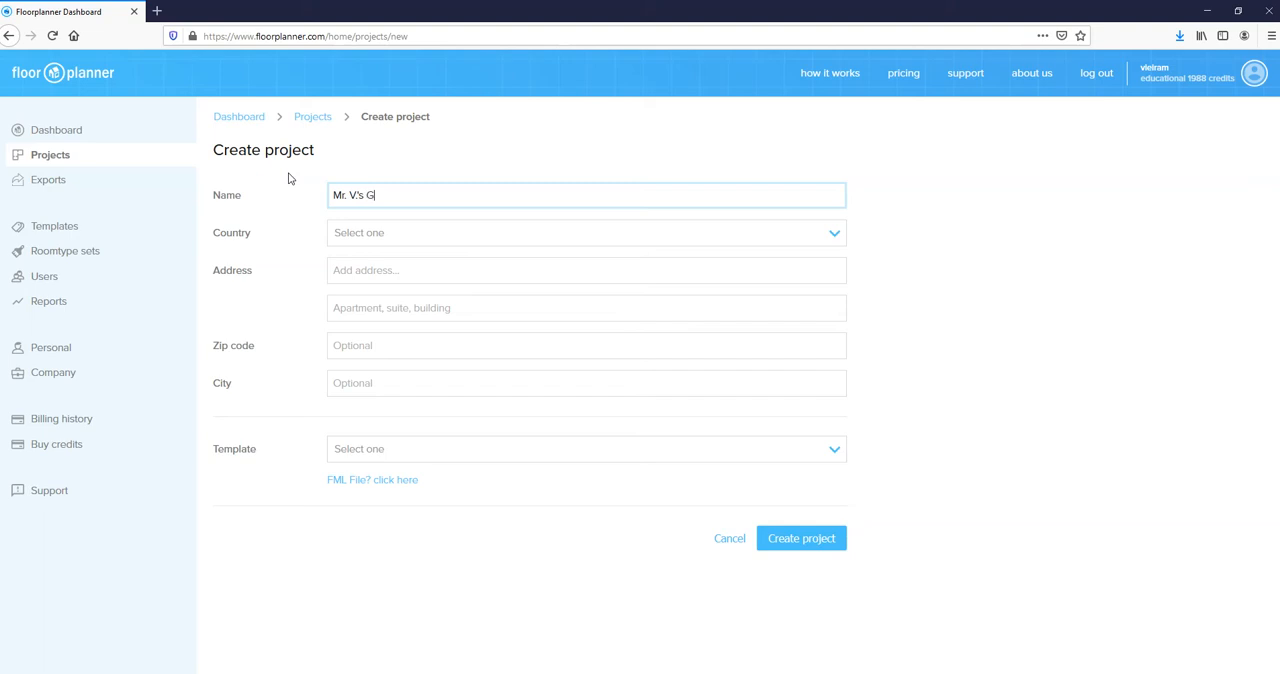
pyautogui.write('uest')
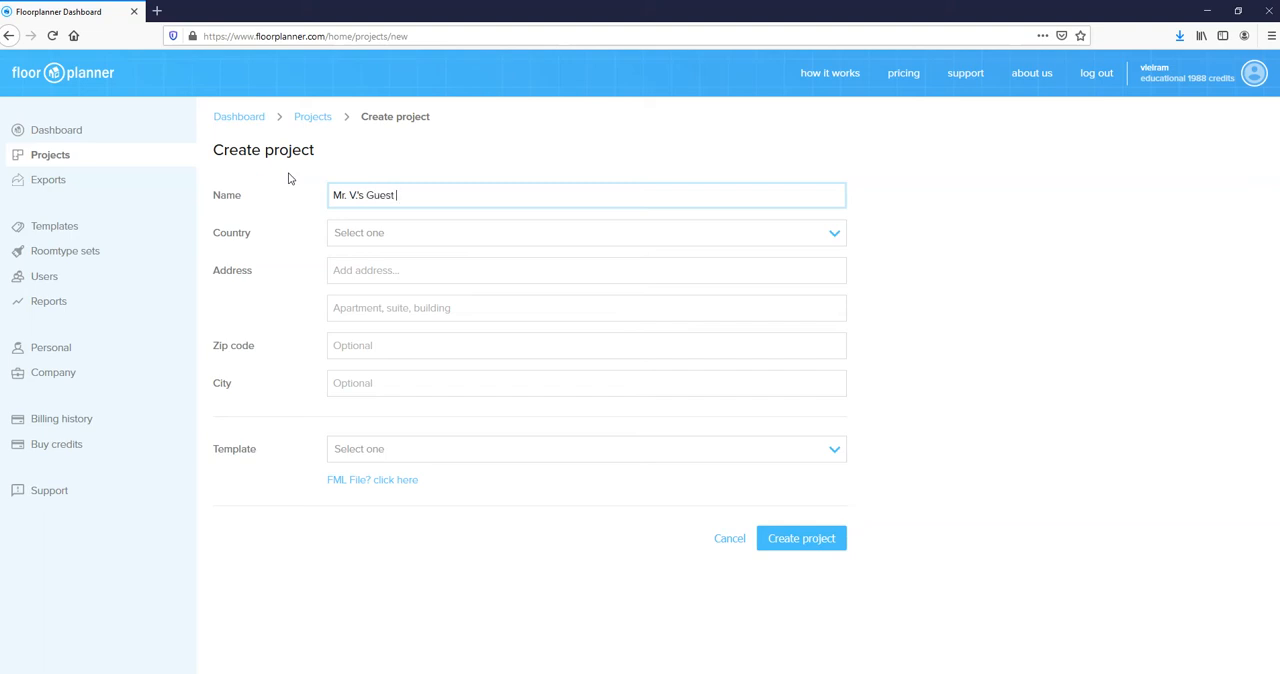
pyautogui.write('Room')
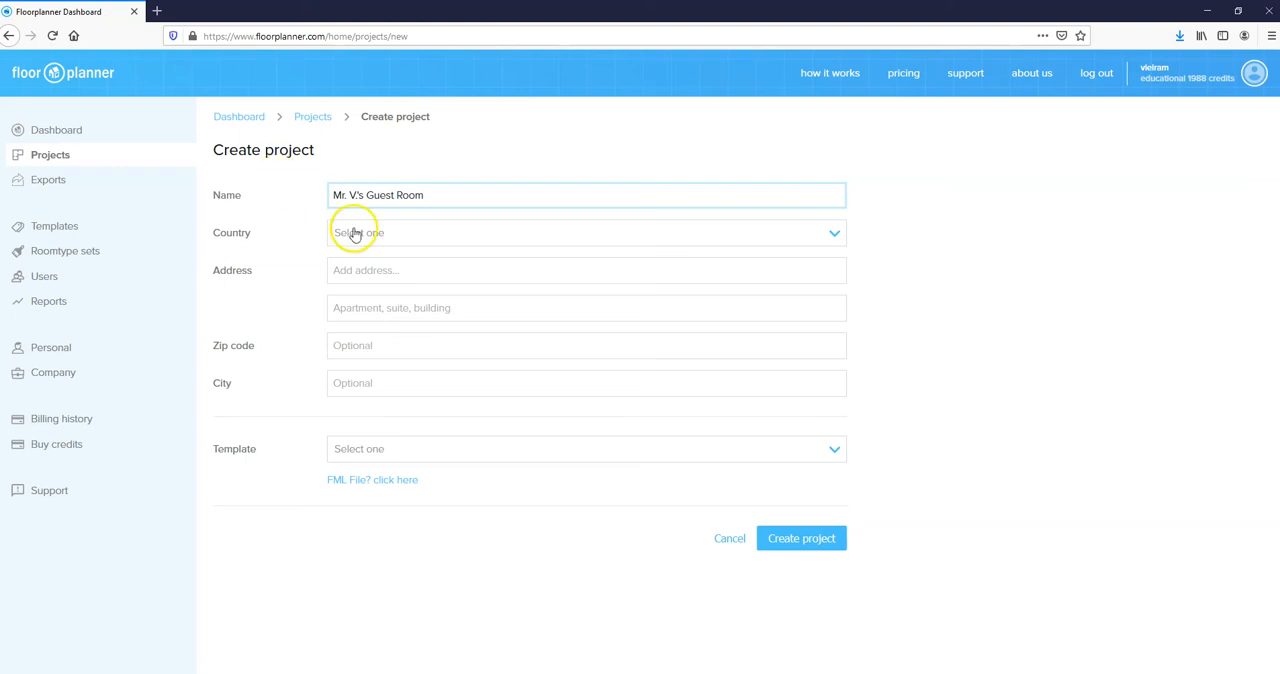
pyautogui.moveTo(600, 250)
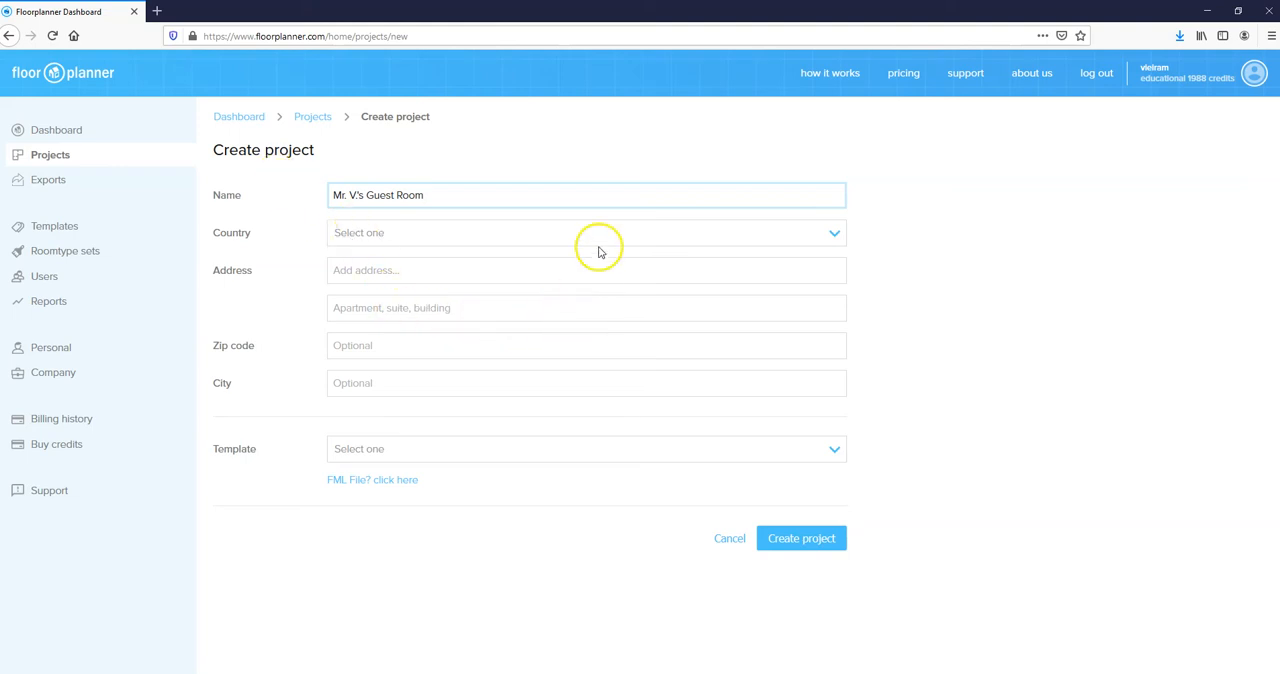
# Step: Set the country to United States of America and create the project
pyautogui.click(584, 232)
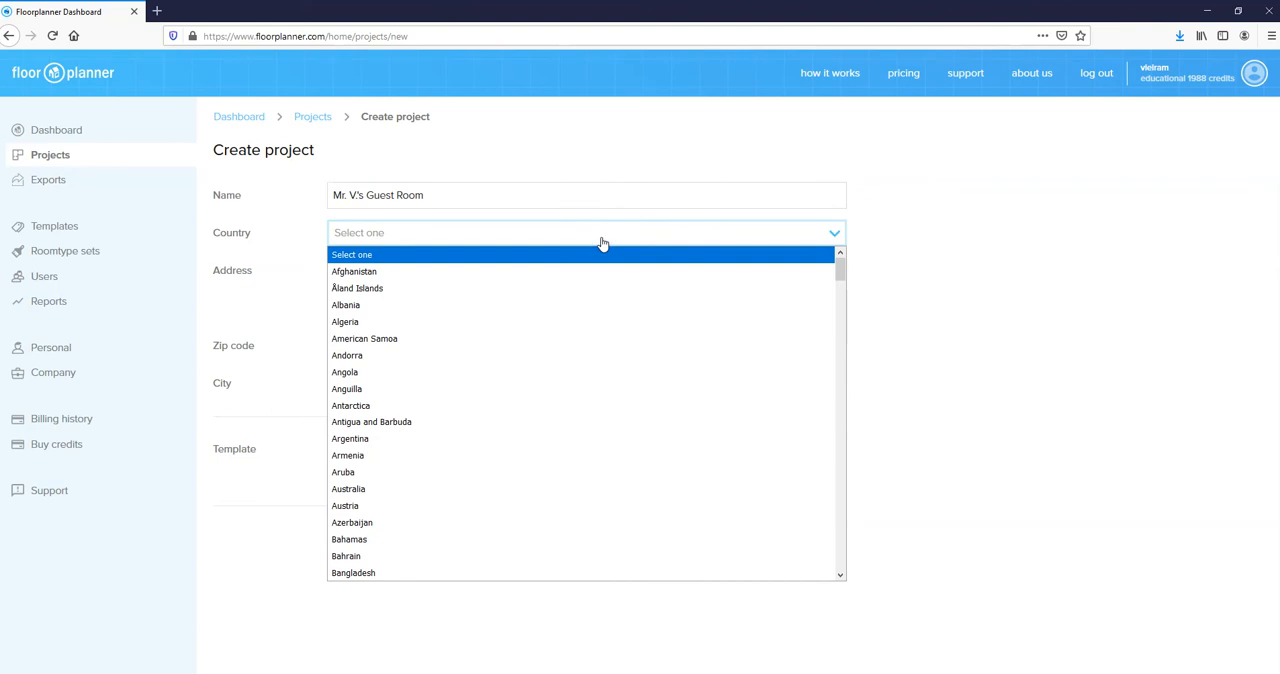
pyautogui.scroll(-3)
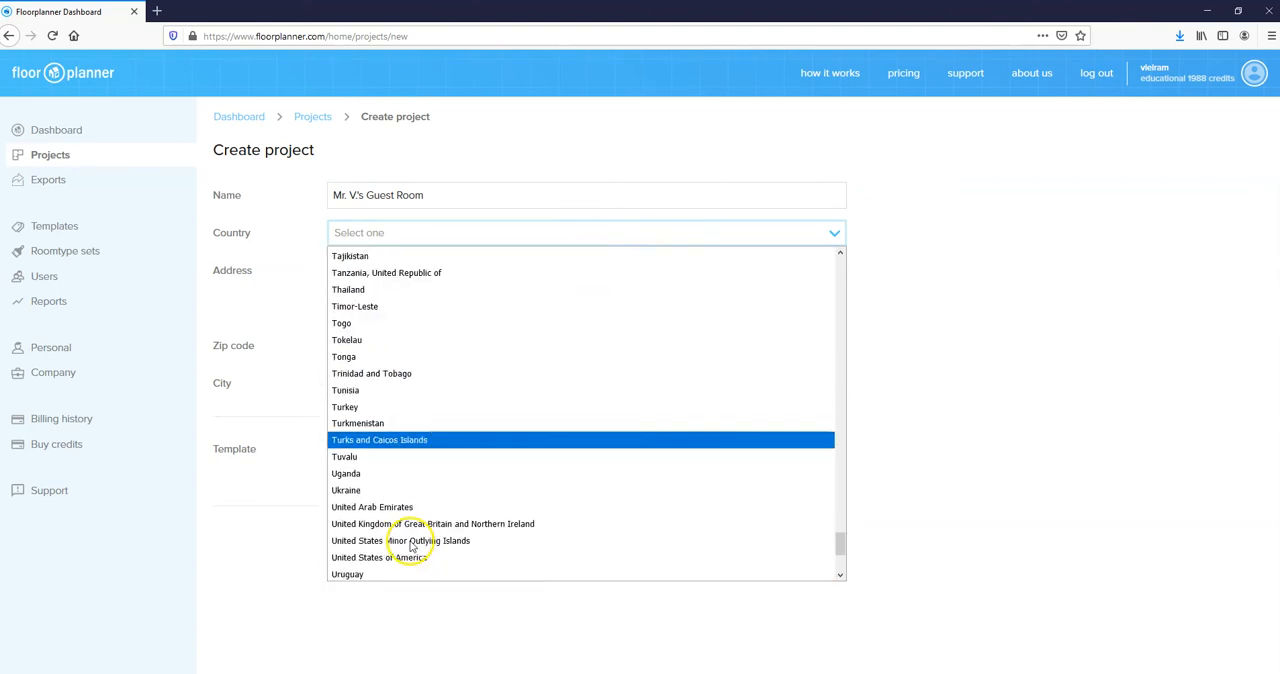
pyautogui.click(384, 556)
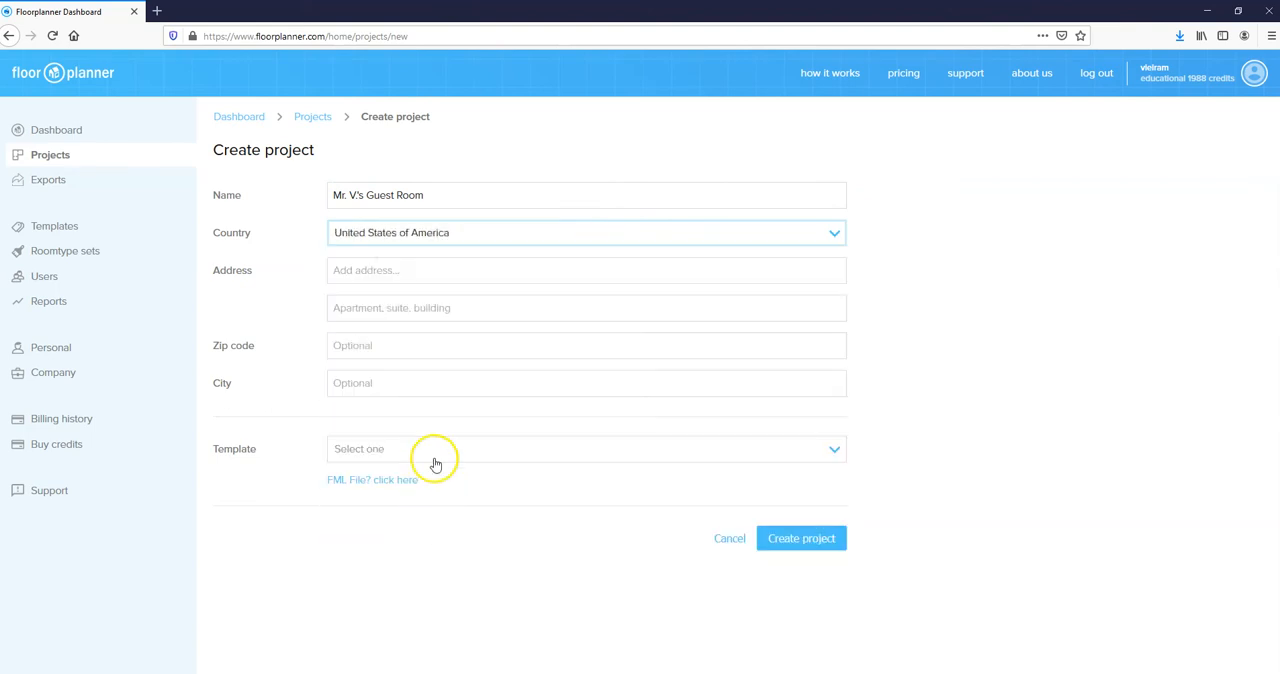
pyautogui.moveTo(800, 538)
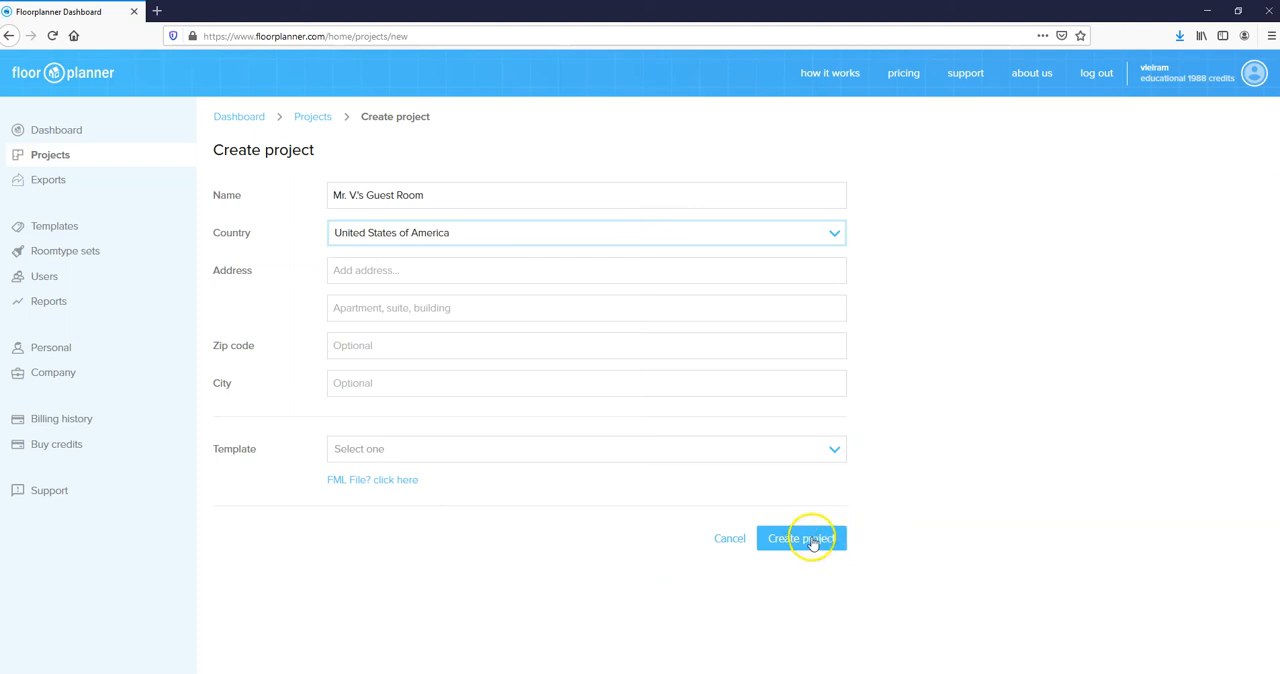
pyautogui.click(800, 538)
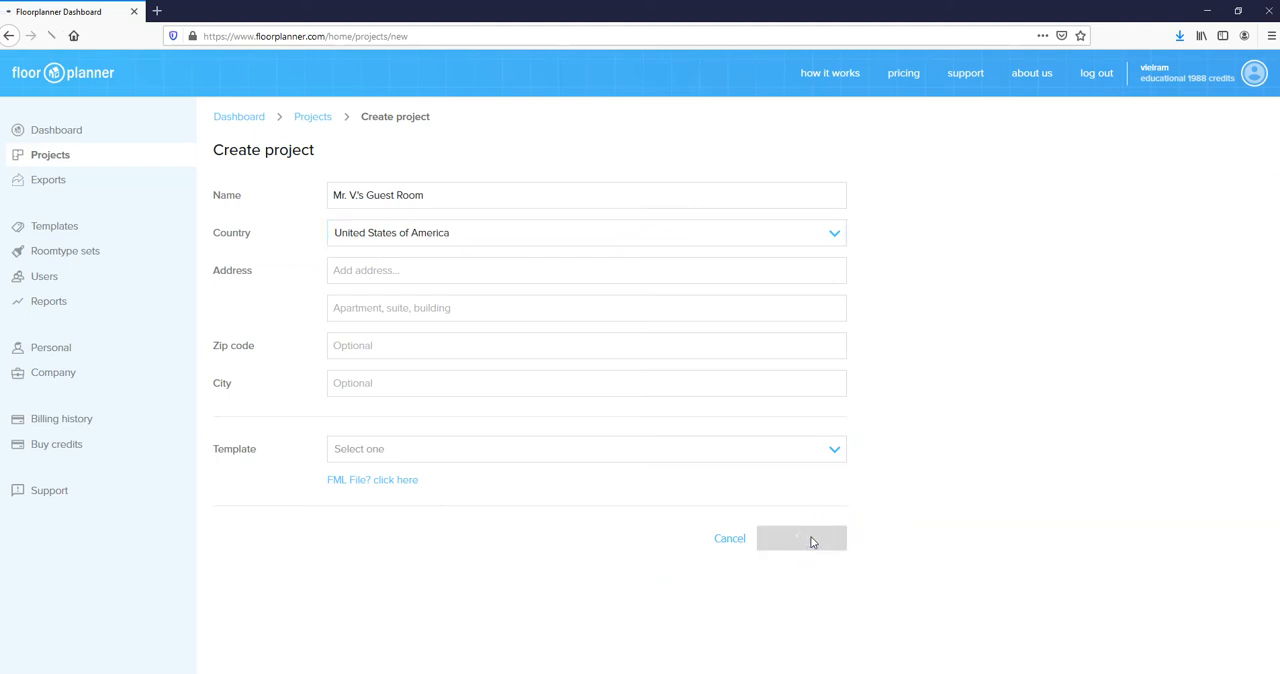
pyautogui.click(800, 538)
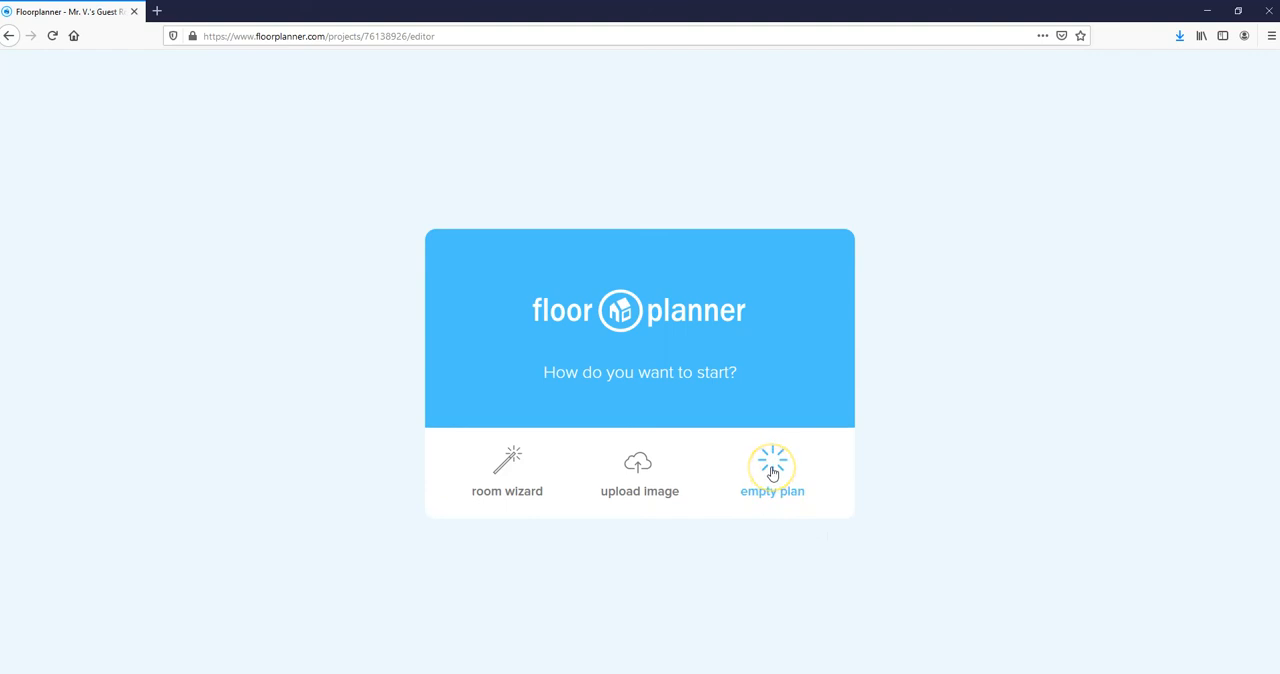
# Step: Start the project from an empty plan
pyautogui.click(772, 472)
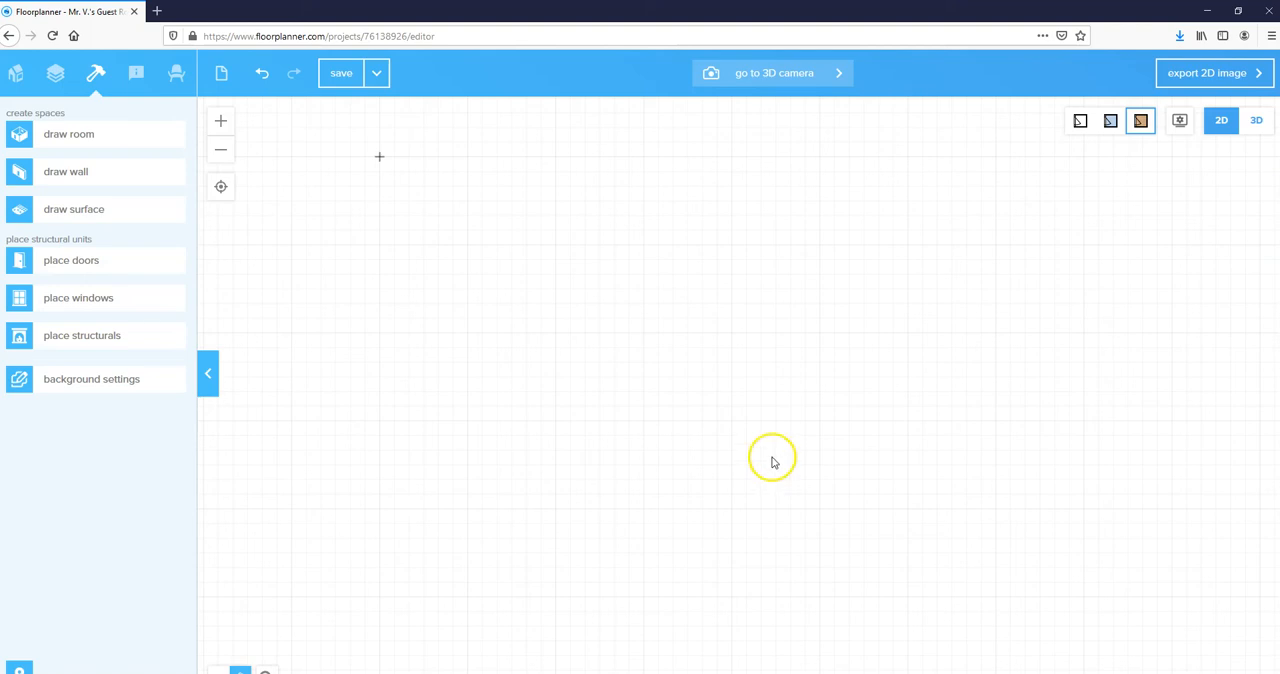
pyautogui.moveTo(740, 458)
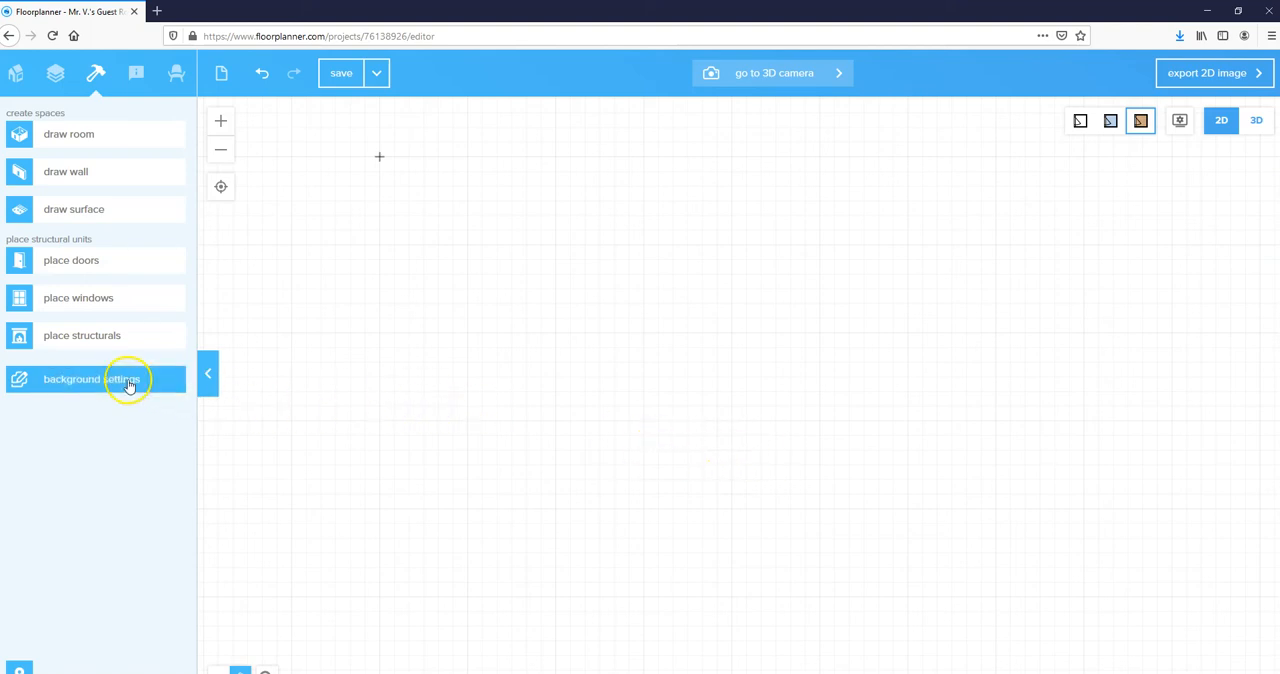
# Step: Upload the Guest room floor plan JPEG from the Construction folder as the backdrop
pyautogui.click(96, 380)
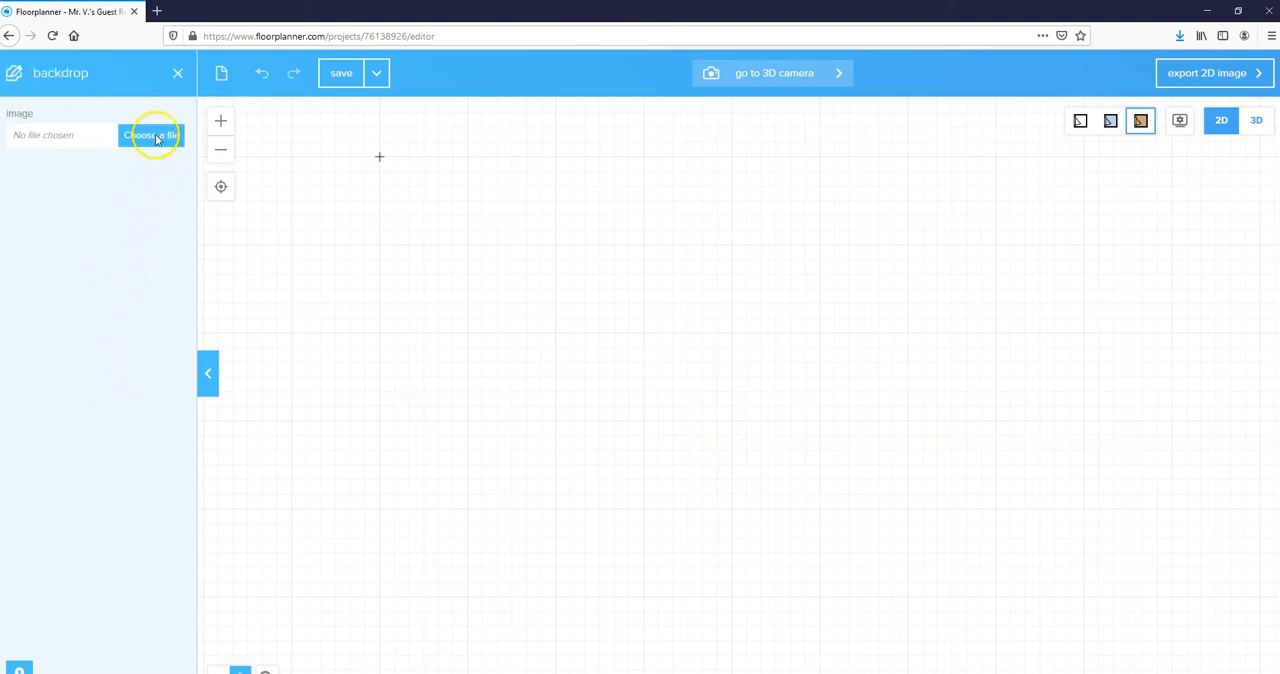
pyautogui.click(152, 136)
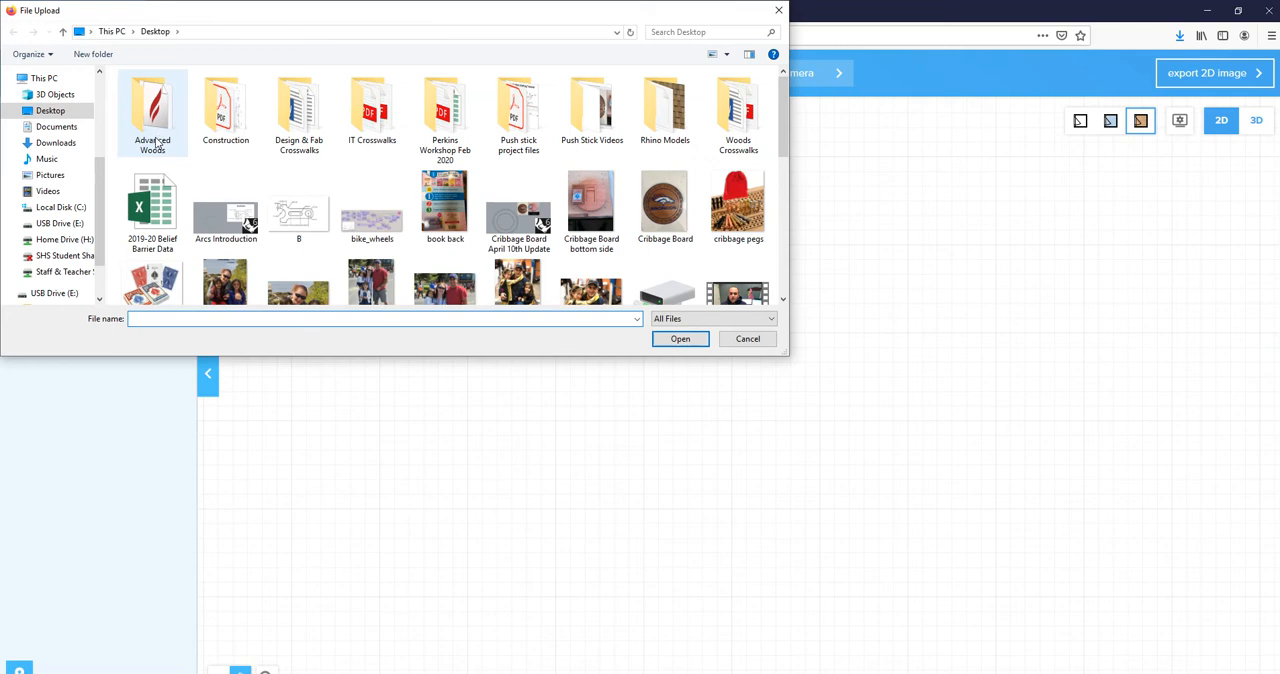
pyautogui.moveTo(224, 104)
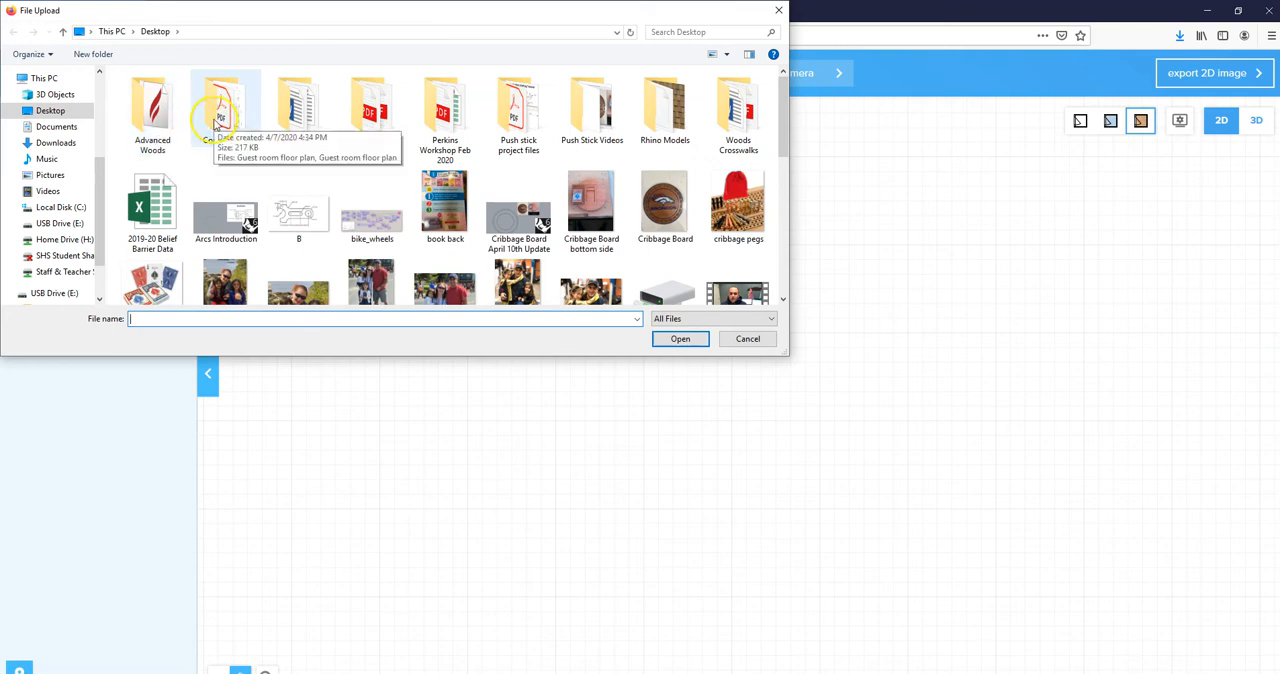
pyautogui.doubleClick(224, 104)
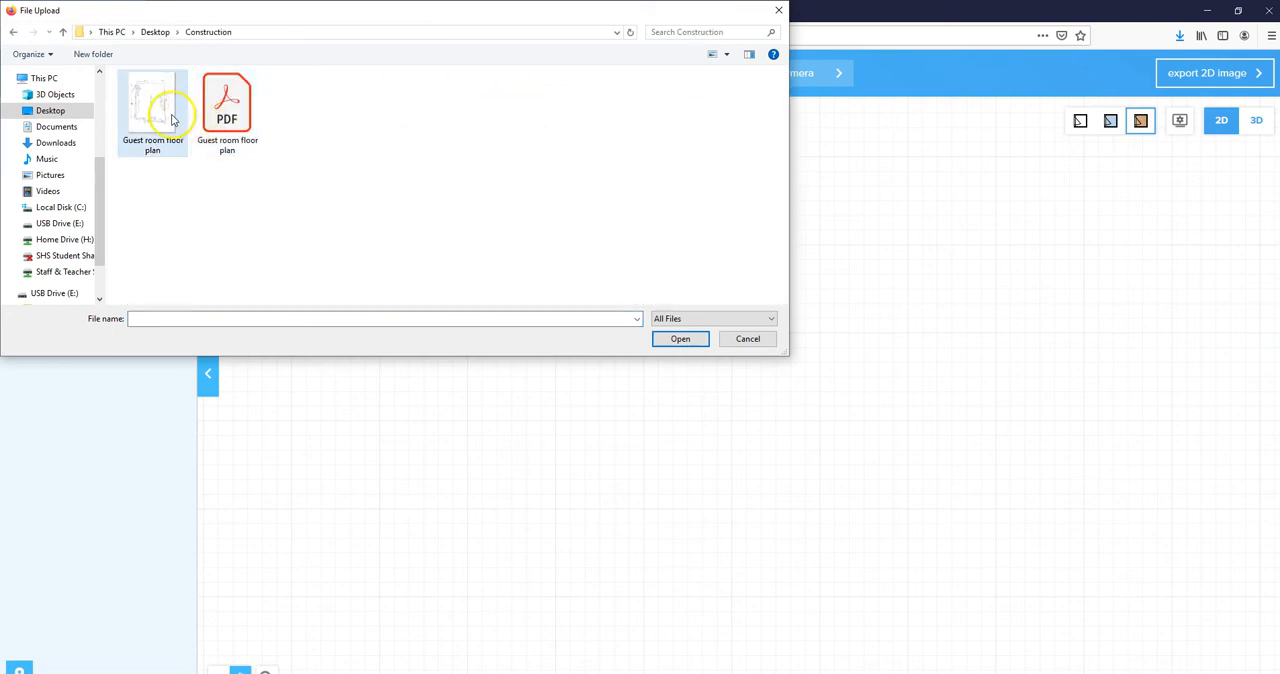
pyautogui.moveTo(152, 104)
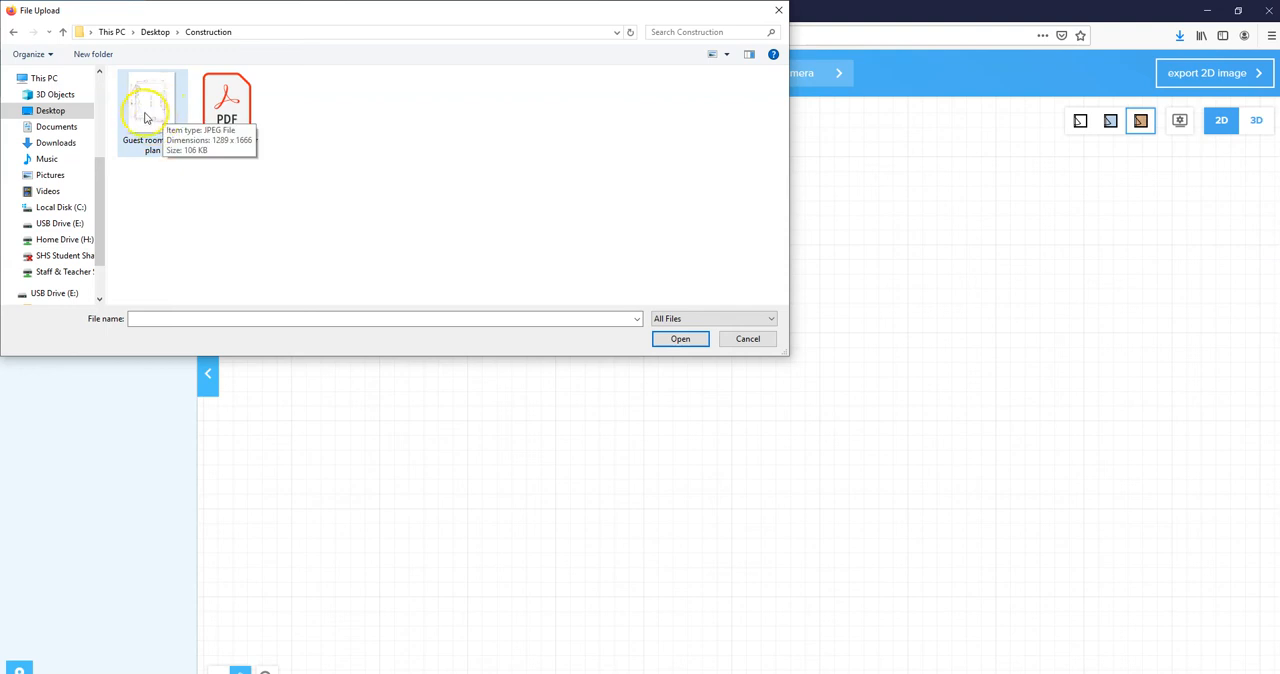
pyautogui.click(152, 104)
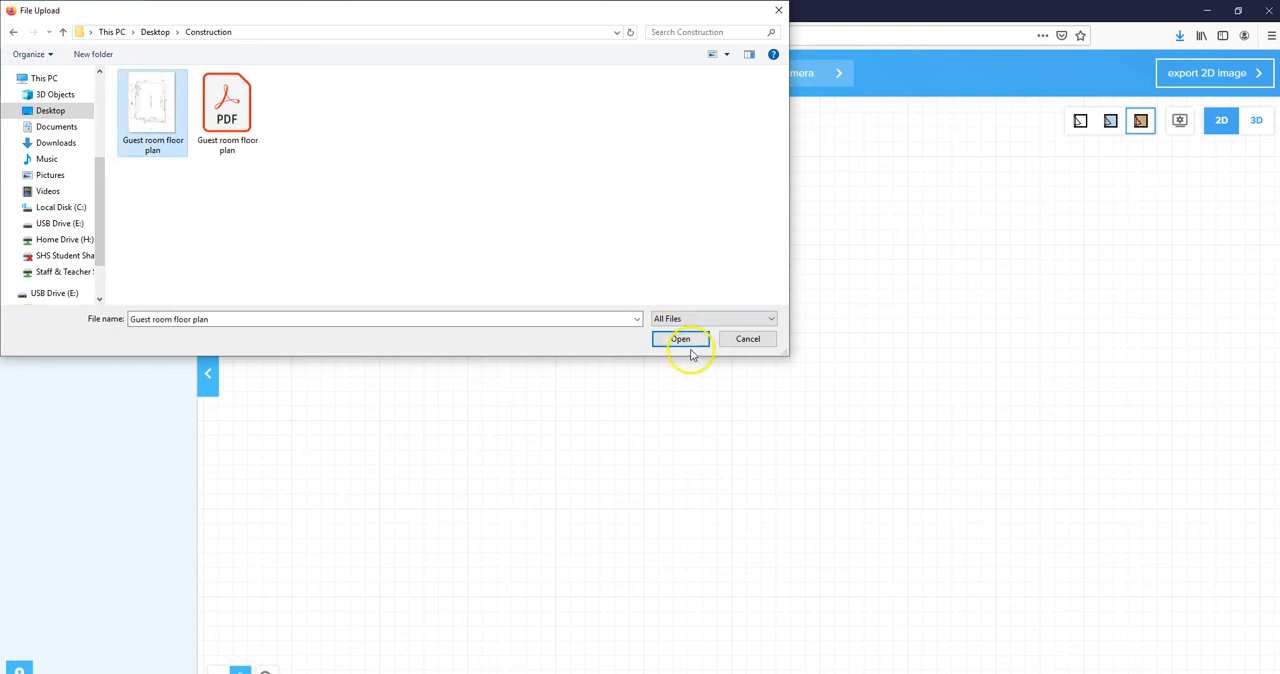
pyautogui.click(680, 338)
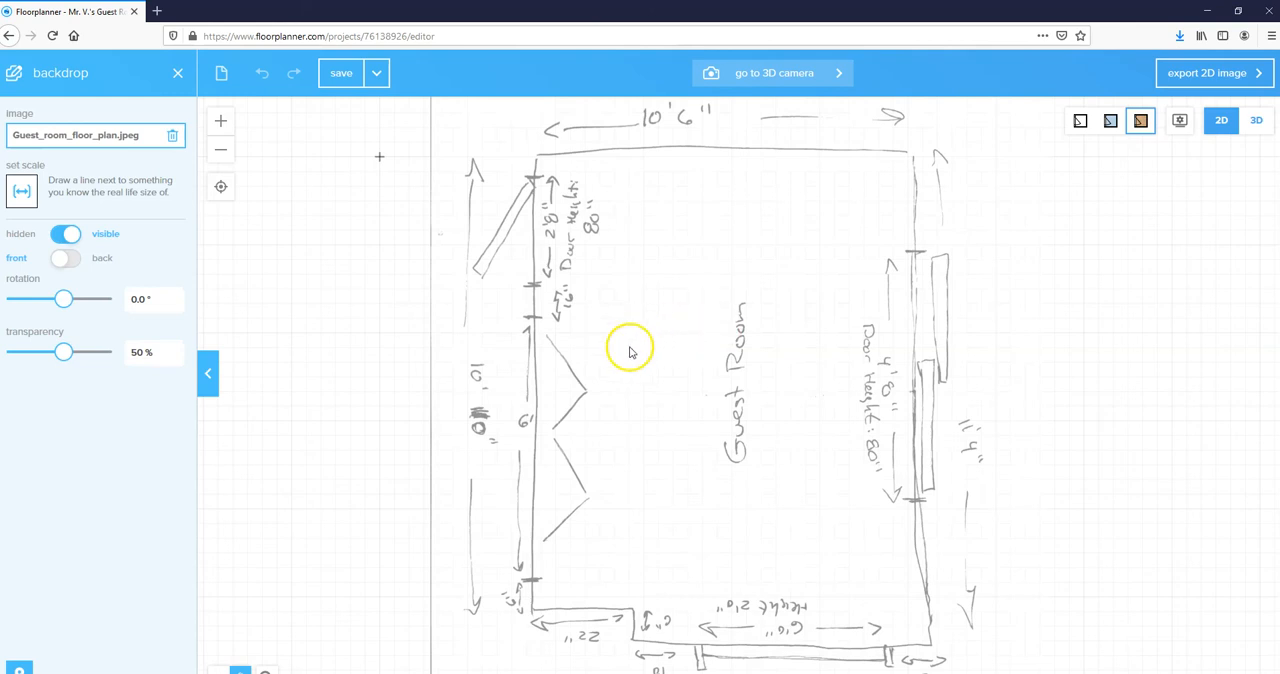
# Step: Rotate the backdrop sketch 90° and reposition it on the canvas
pyautogui.moveTo(630, 350); pyautogui.dragTo(662, 456)
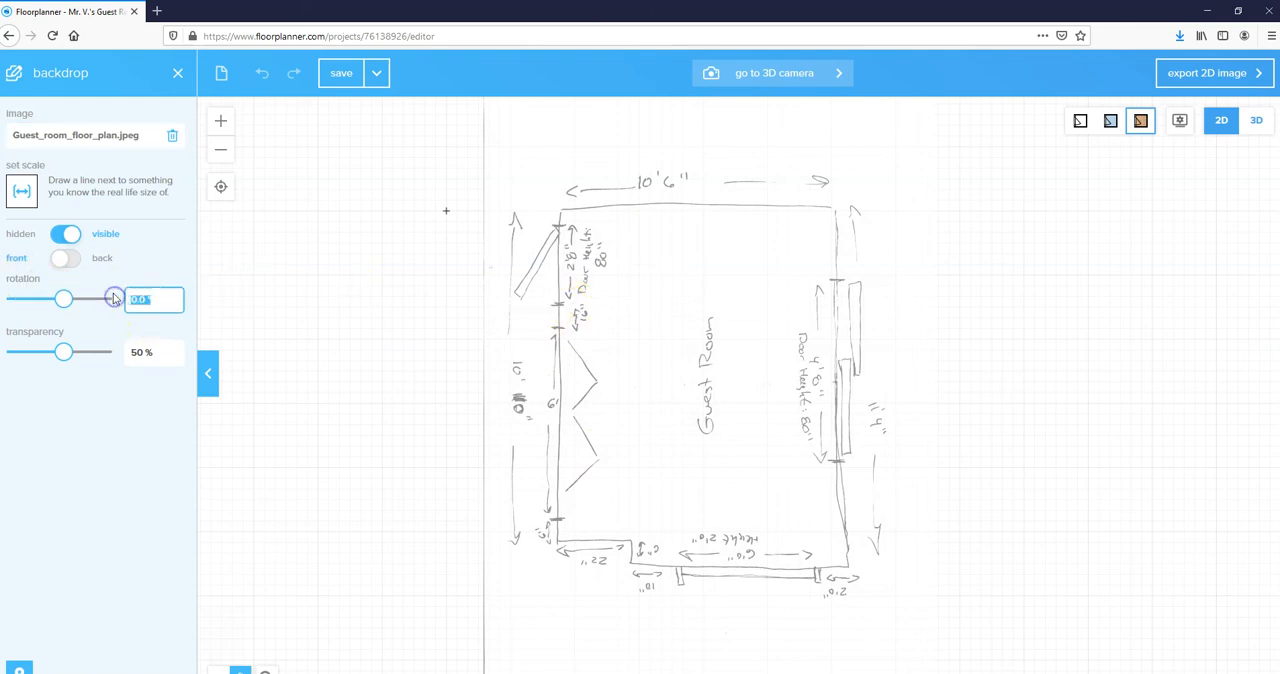
pyautogui.write('90')
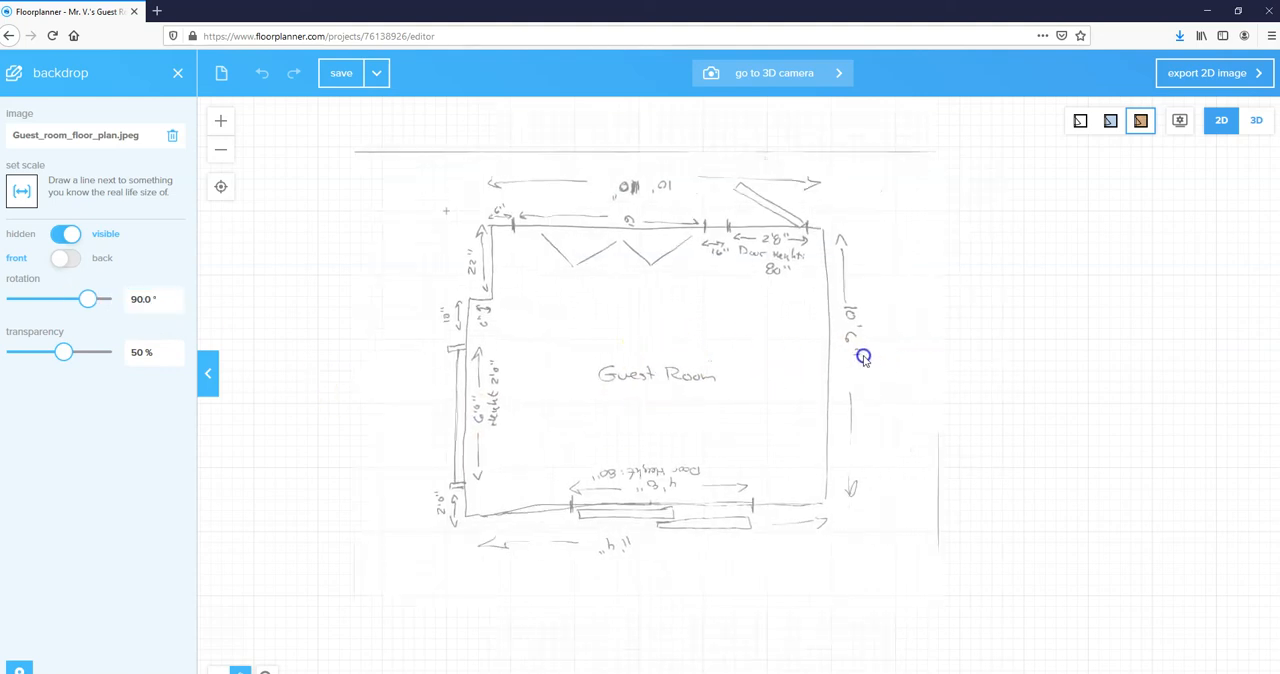
pyautogui.moveTo(864, 356); pyautogui.dragTo(776, 370)
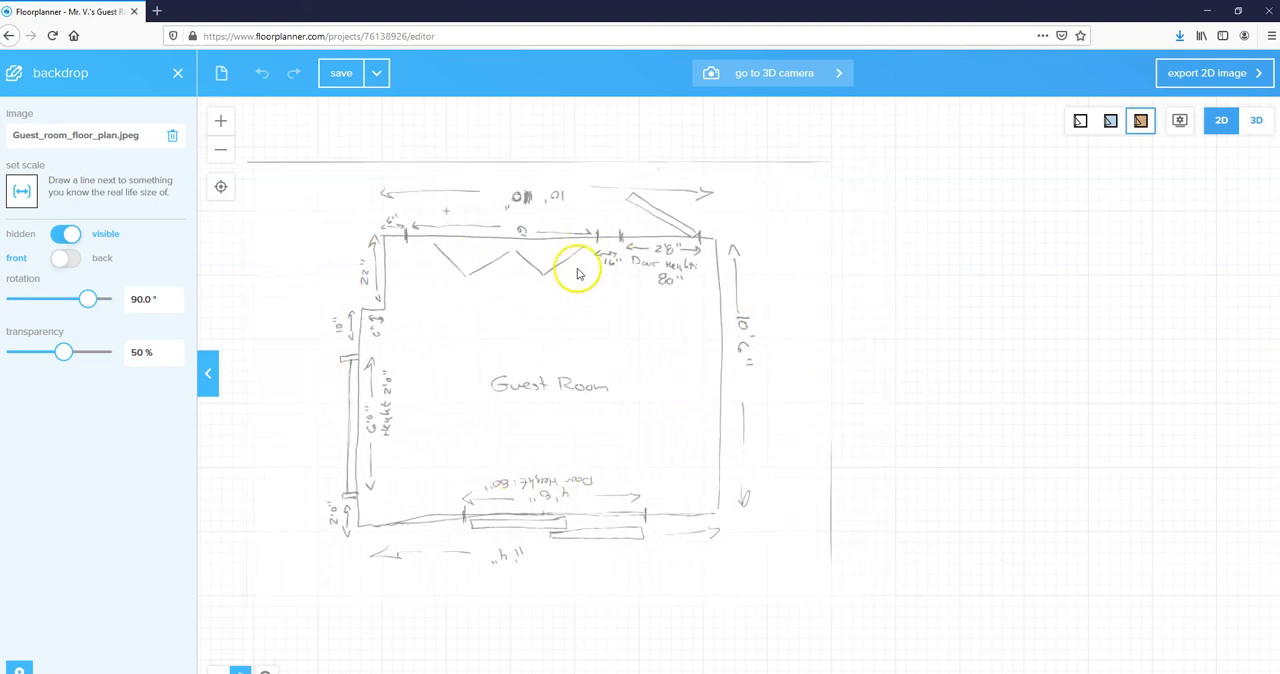
pyautogui.moveTo(416, 244)
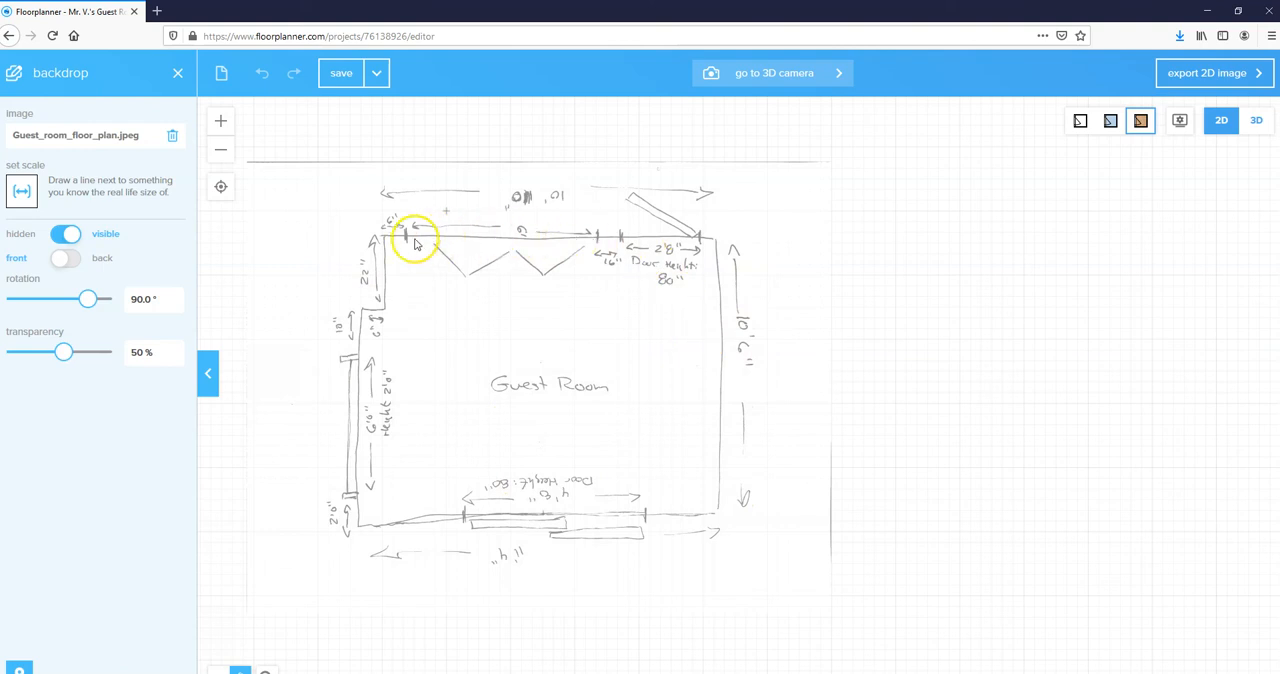
pyautogui.moveTo(732, 312)
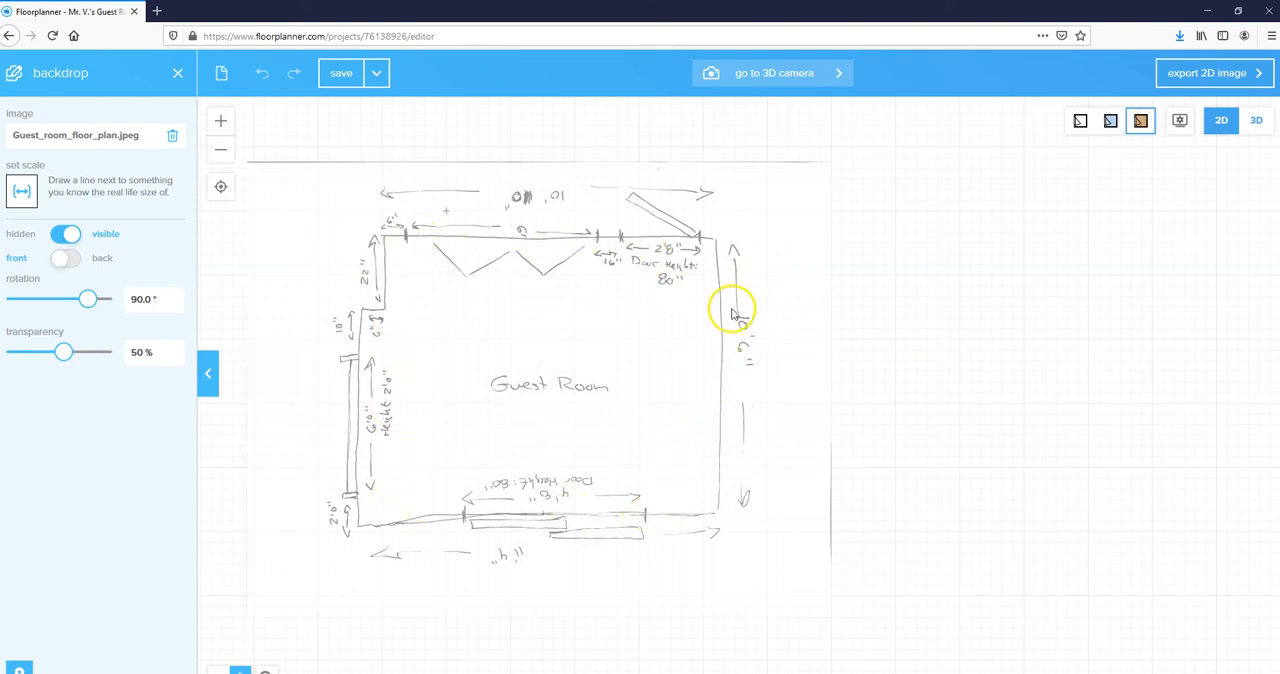
pyautogui.moveTo(188, 270)
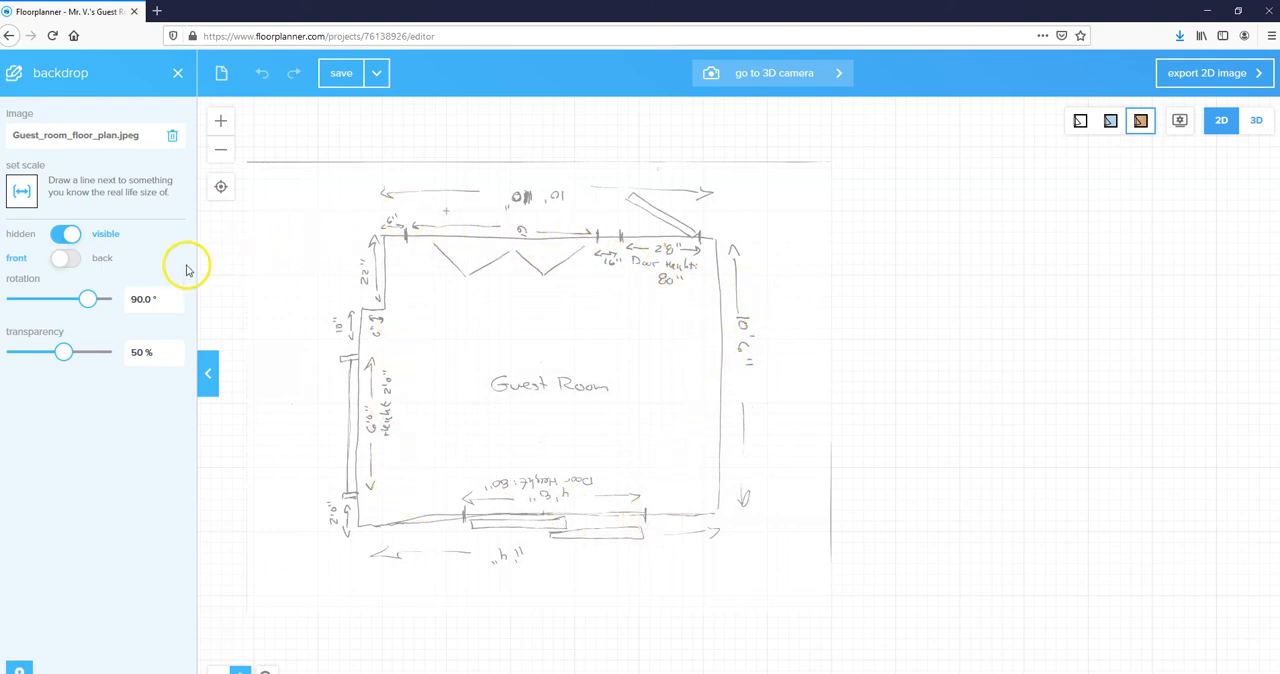
# Step: Start the backdrop's set-scale reference line
pyautogui.click(20, 190)
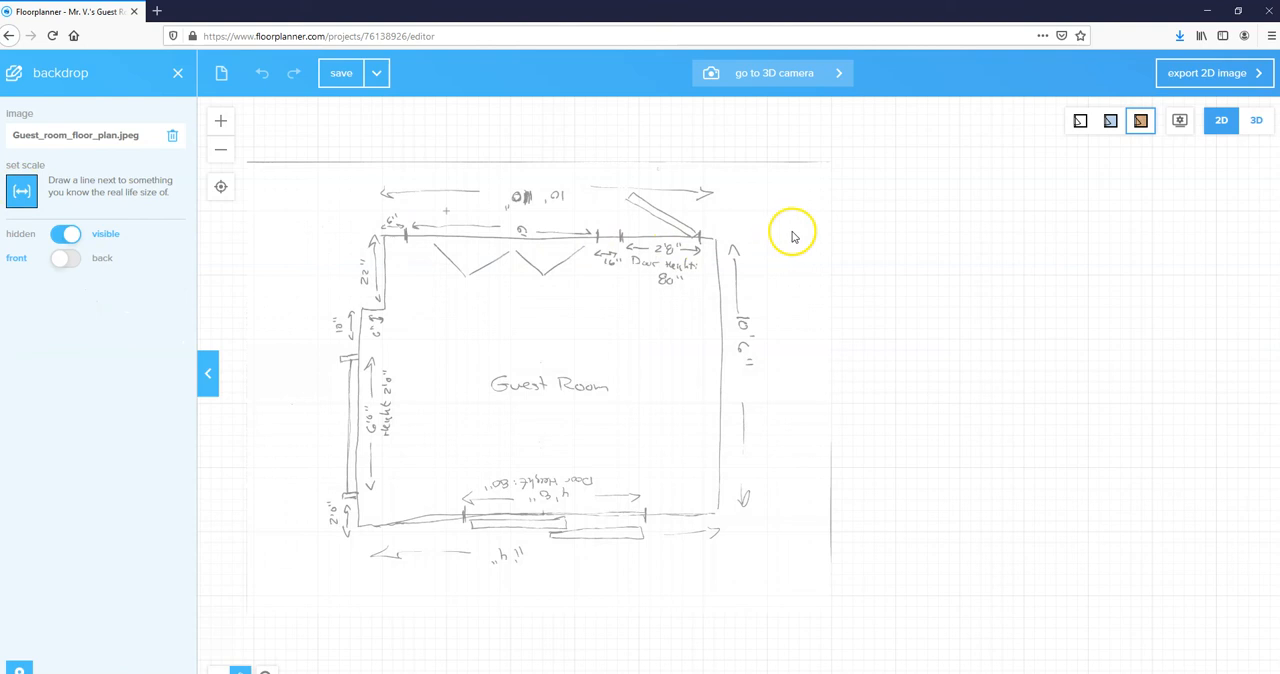
pyautogui.moveTo(780, 244)
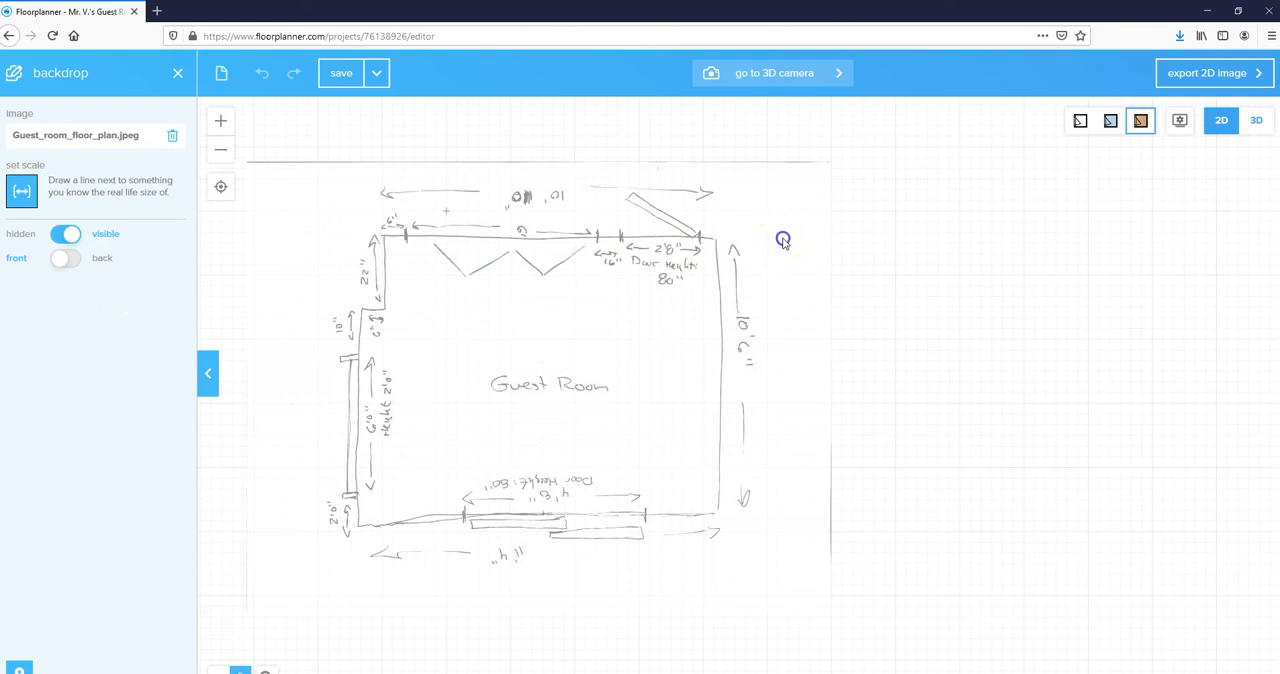
# Step: Draw the reference line along the sketch's right wall
pyautogui.moveTo(782, 238); pyautogui.dragTo(782, 448)
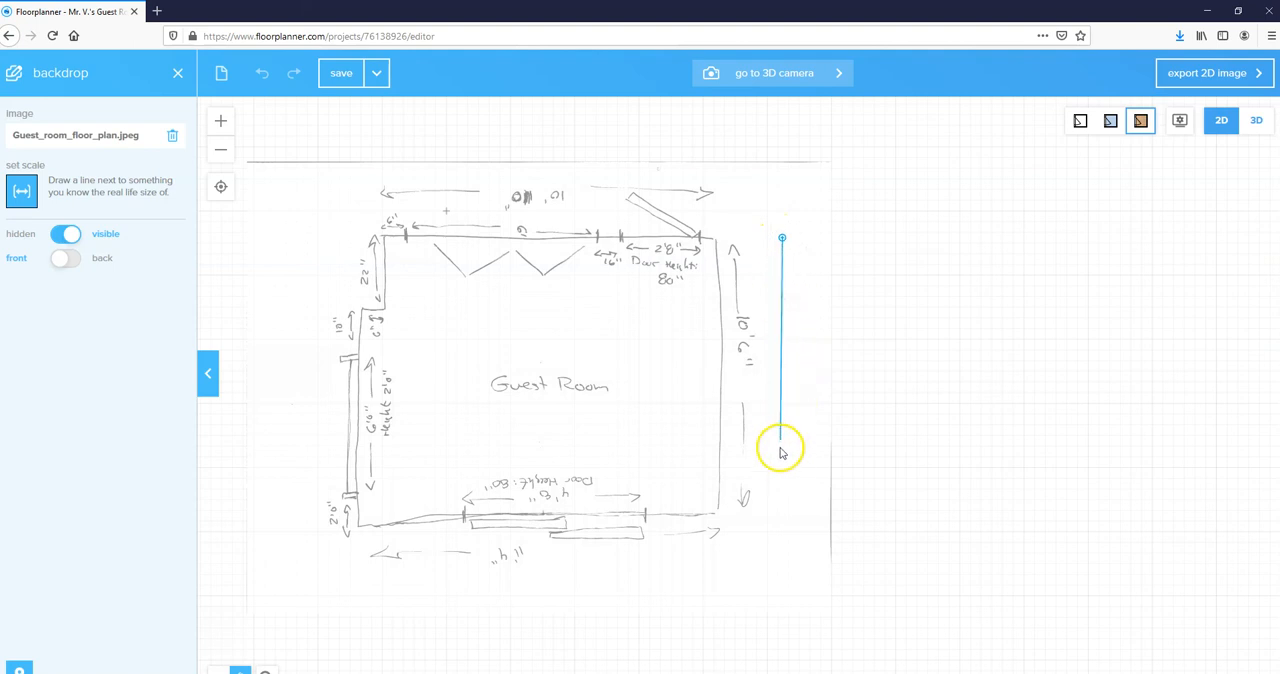
pyautogui.moveTo(782, 448); pyautogui.dragTo(782, 516)
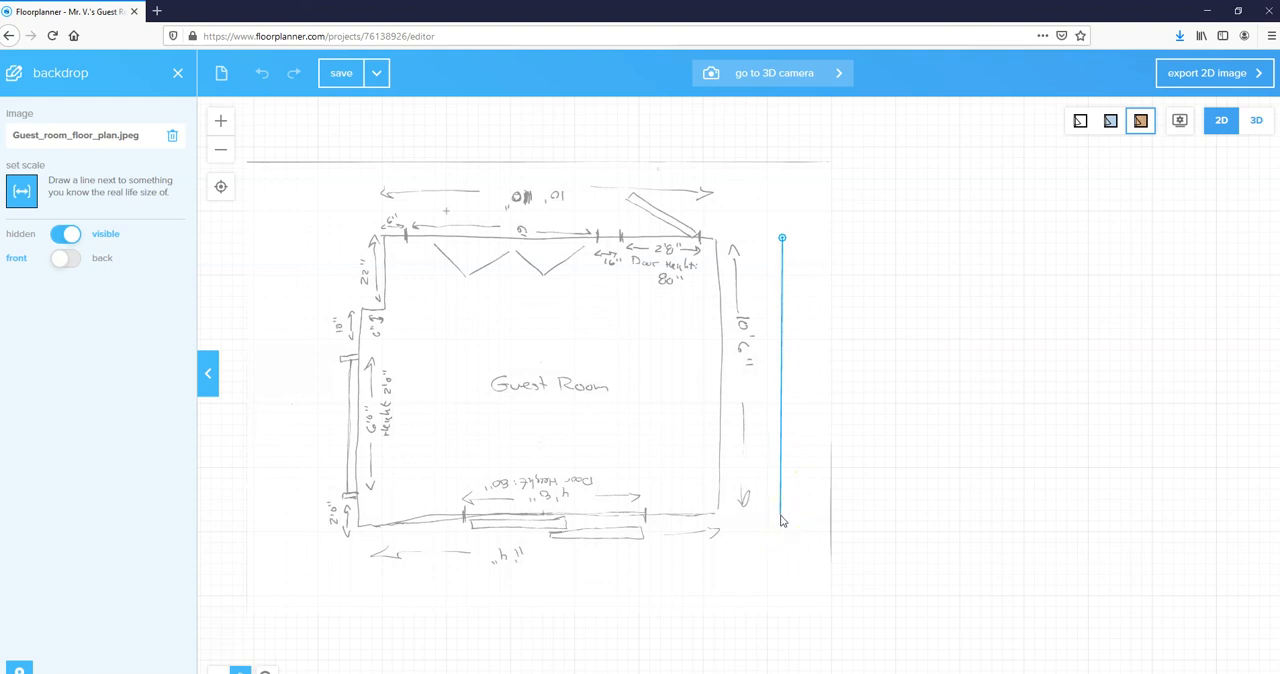
pyautogui.click(780, 516)
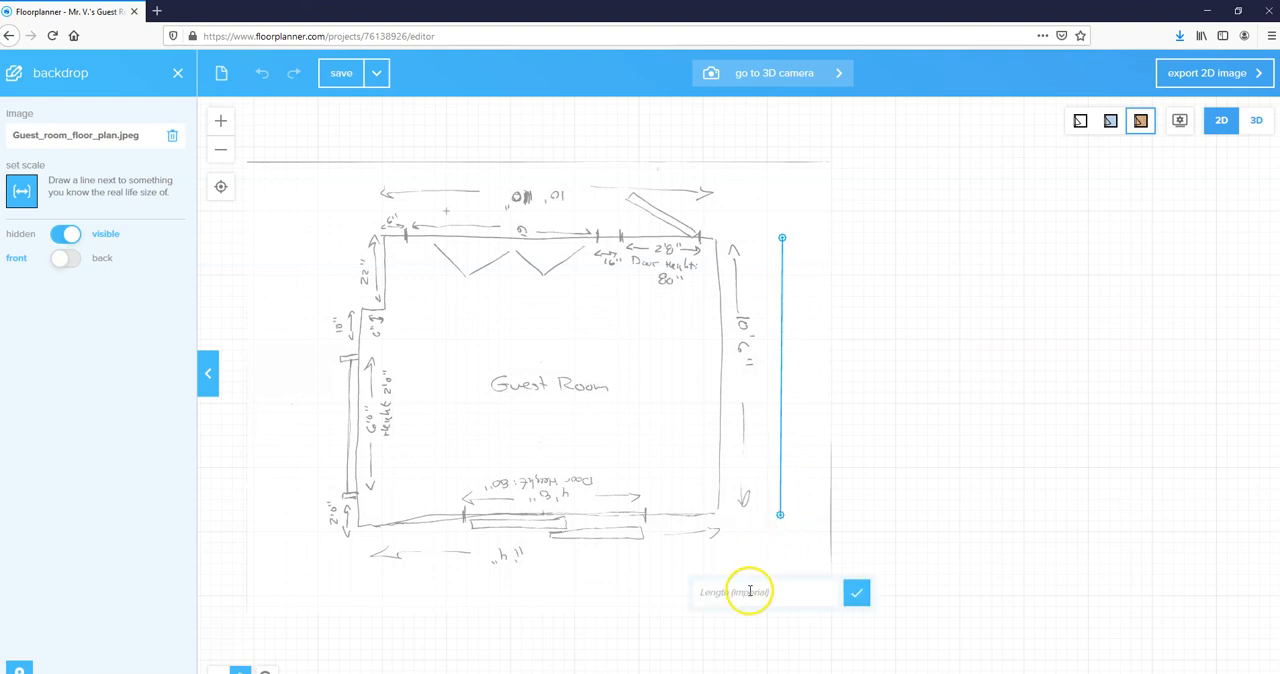
# Step: Enter 10' 6" as the reference length and confirm the scale
pyautogui.write('1')
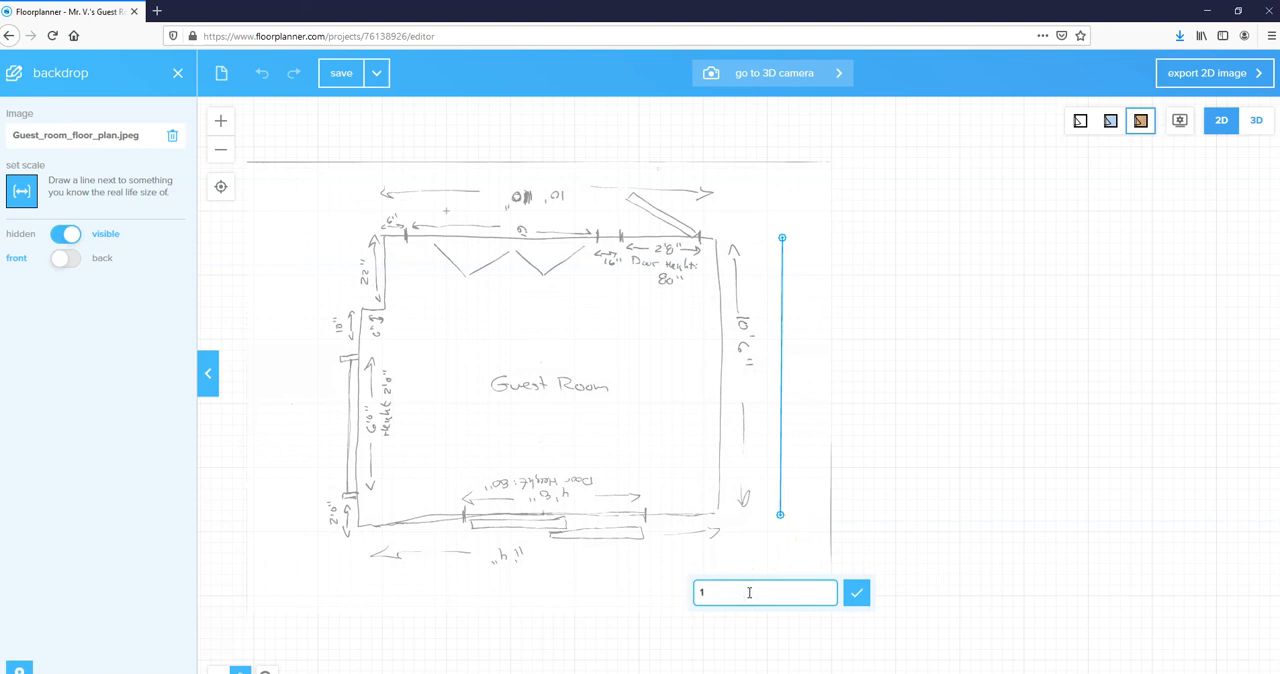
pyautogui.write('0')
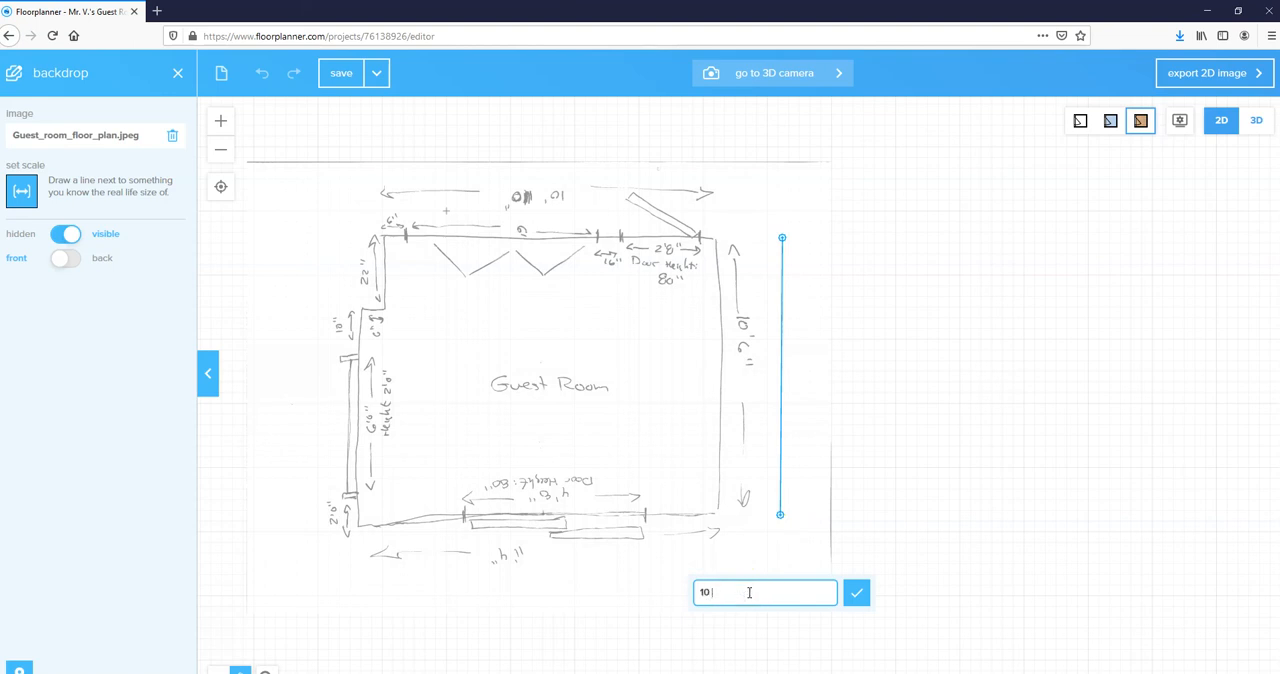
pyautogui.write('6')
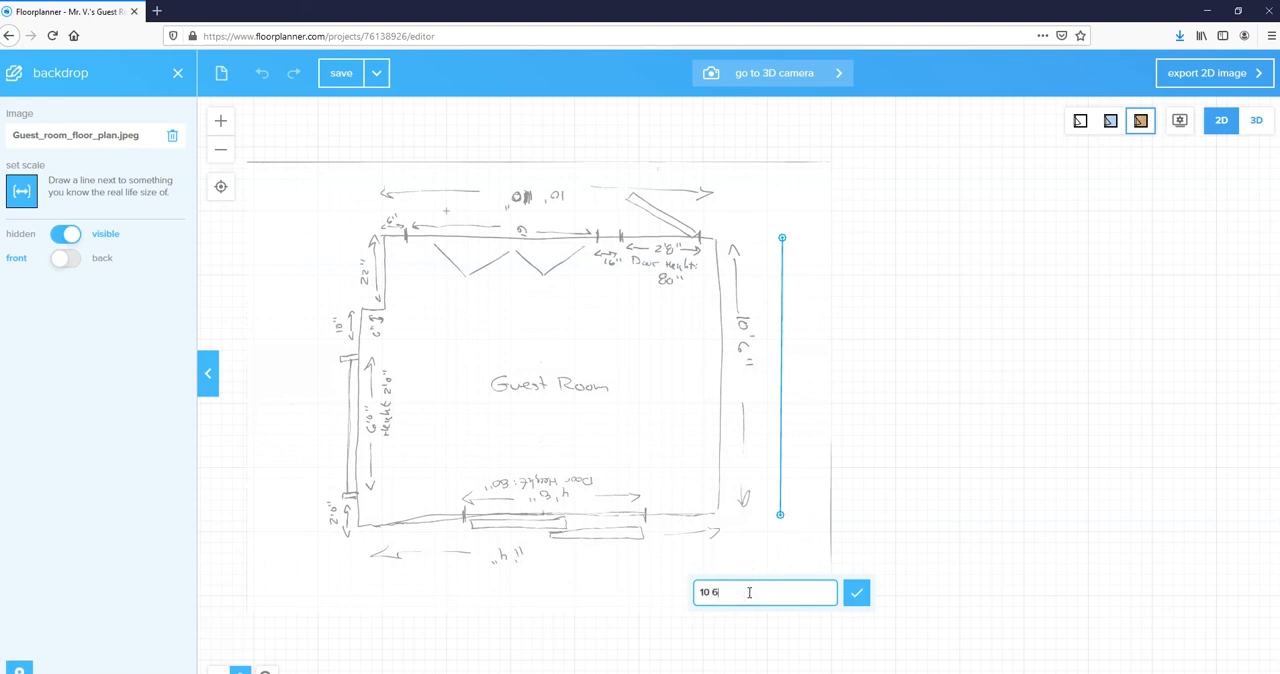
pyautogui.press('Backspace')
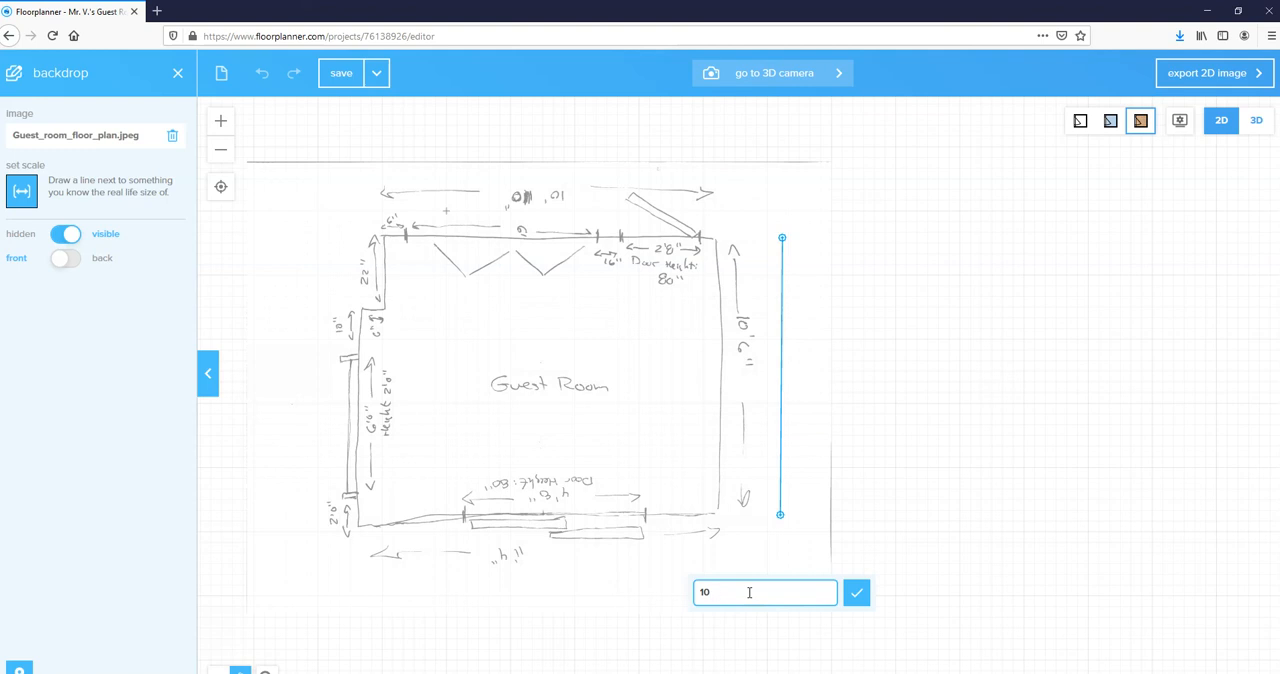
pyautogui.write("'")
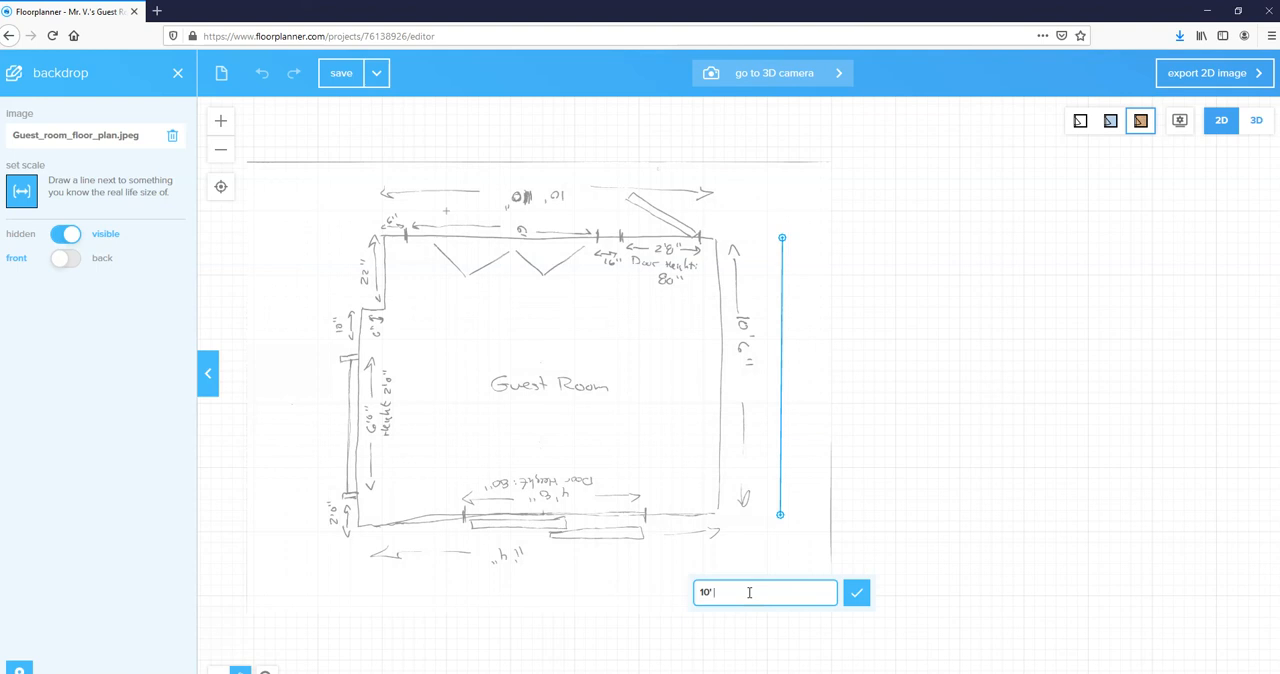
pyautogui.write('6"')
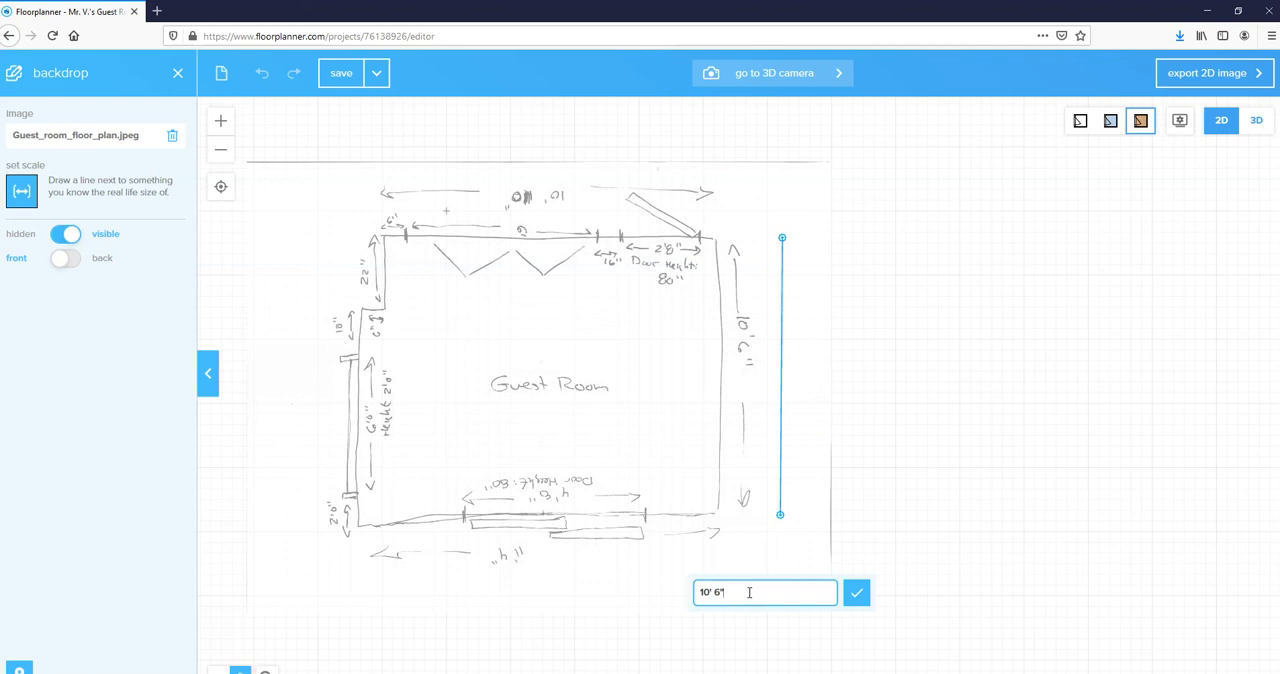
pyautogui.click(856, 592)
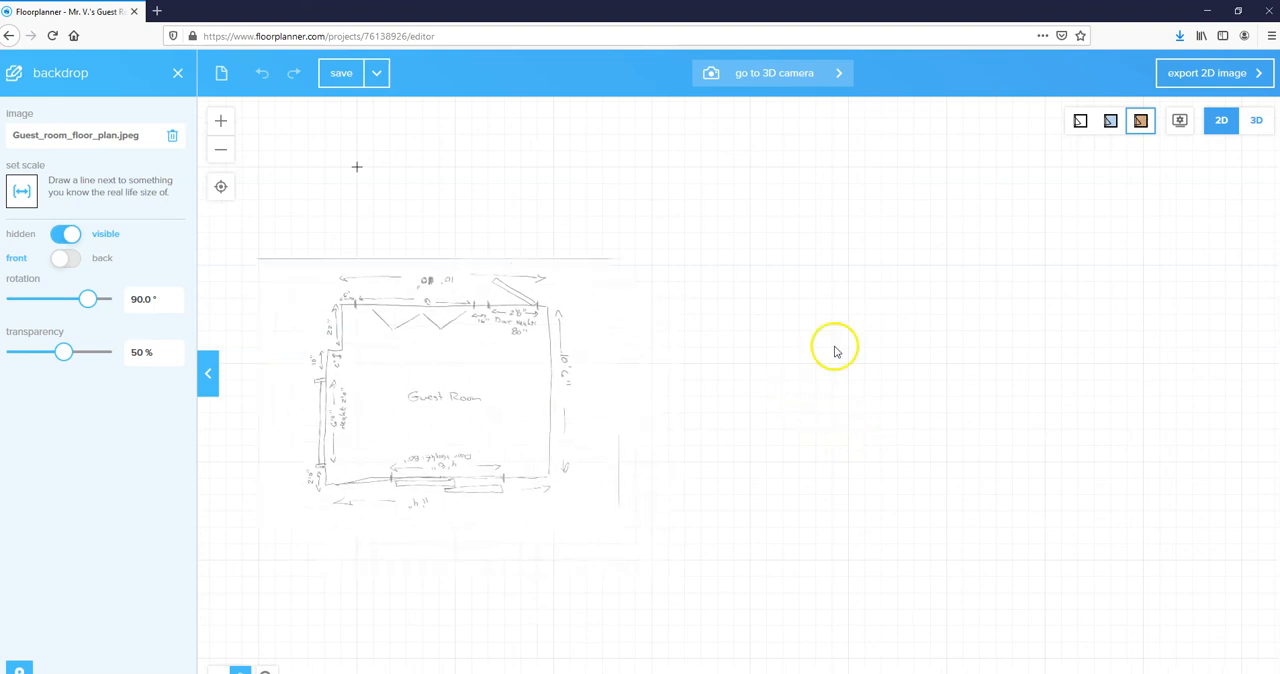
pyautogui.moveTo(956, 470)
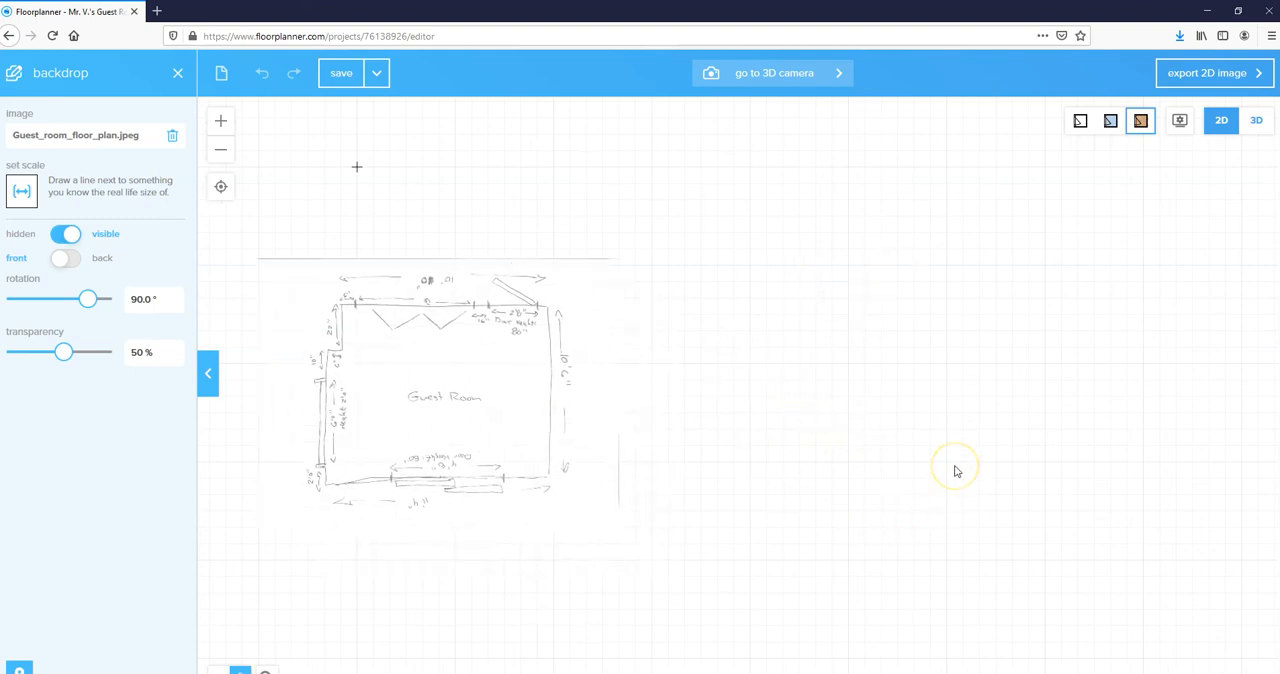
pyautogui.moveTo(784, 222)
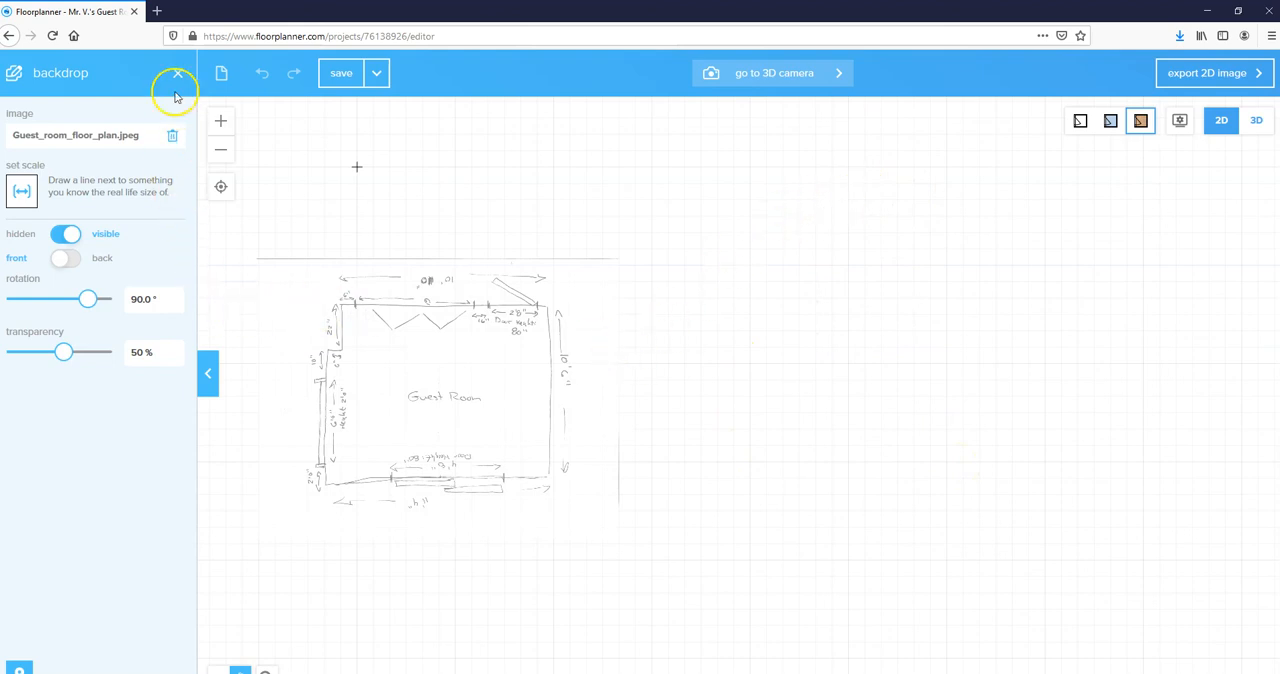
# Step: Close the backdrop settings panel
pyautogui.click(176, 74)
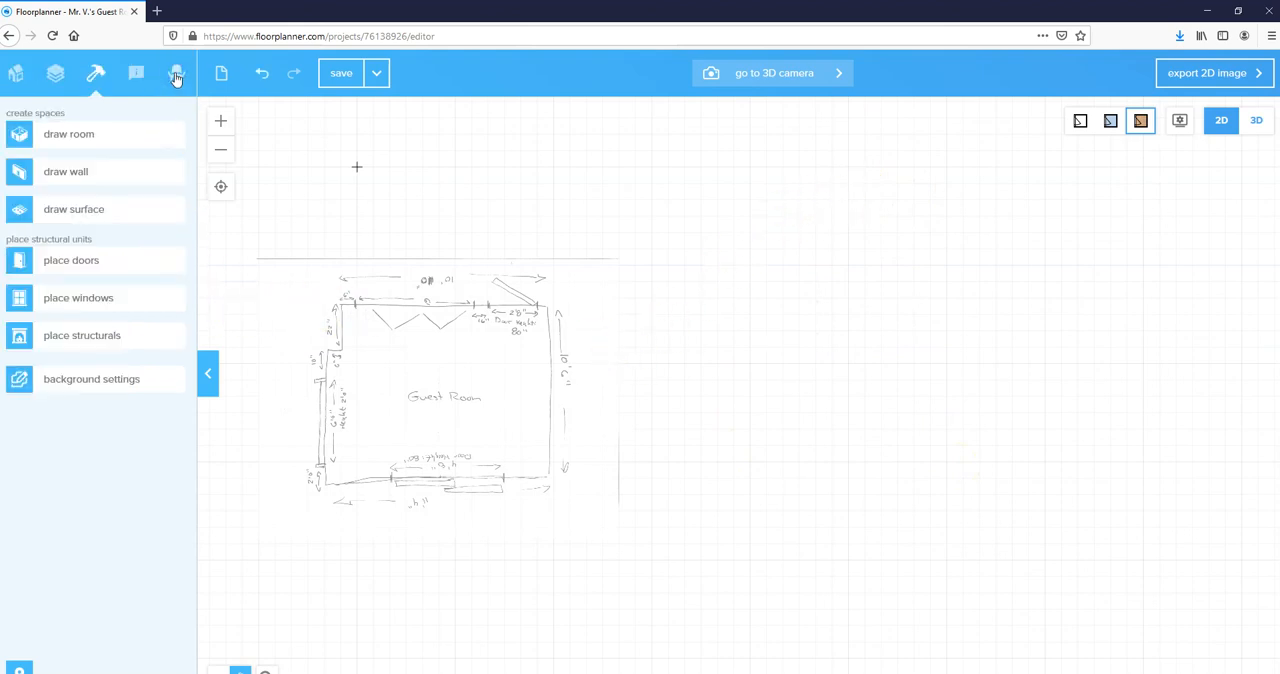